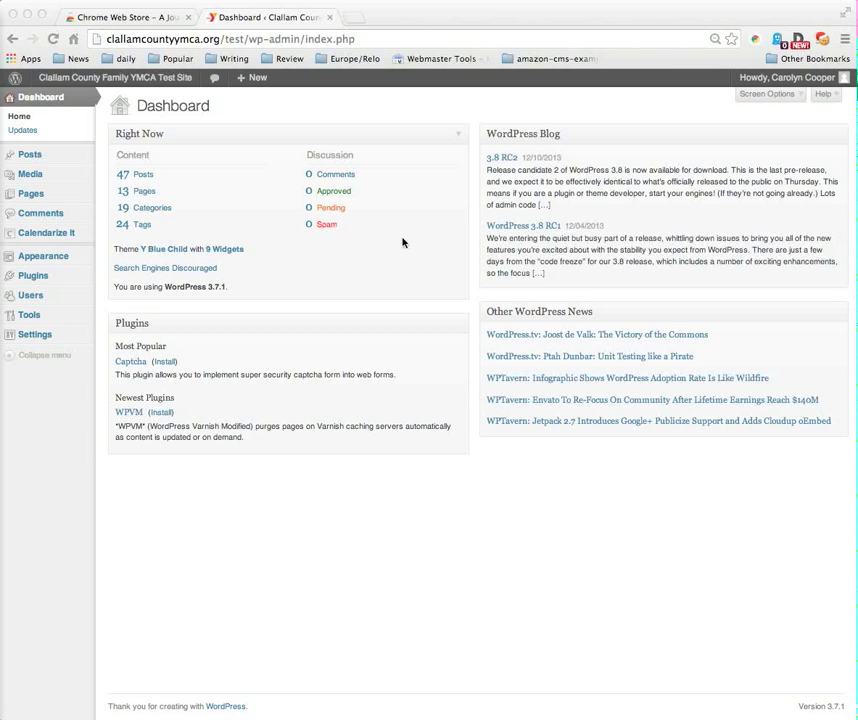
mouse_move(406, 242)
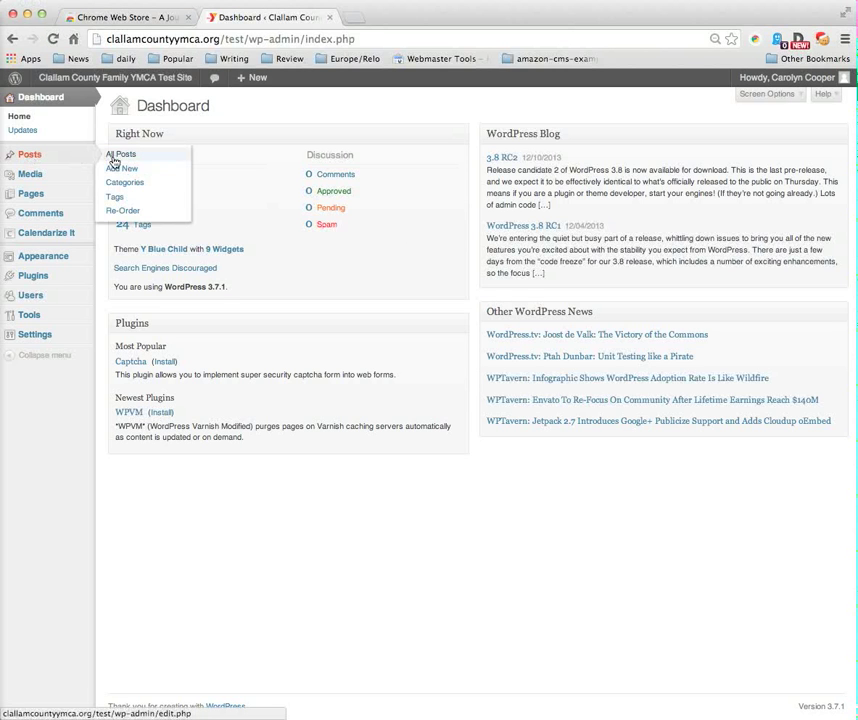
- Start a new blog post from the YMCA site's admin dashboard
click(120, 154)
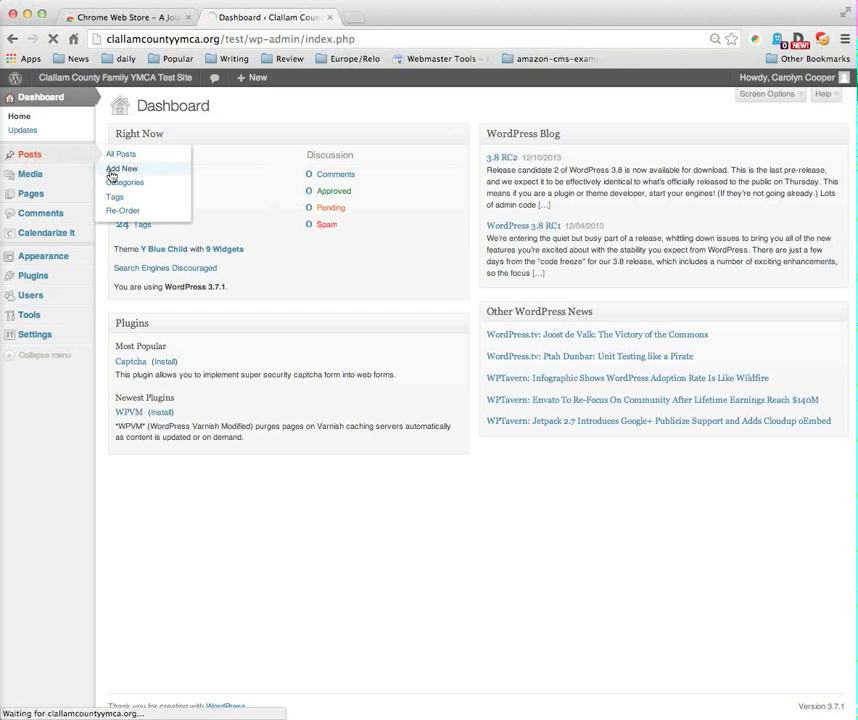
- Title the new post 'Skateboarding Clinic'
click(122, 168)
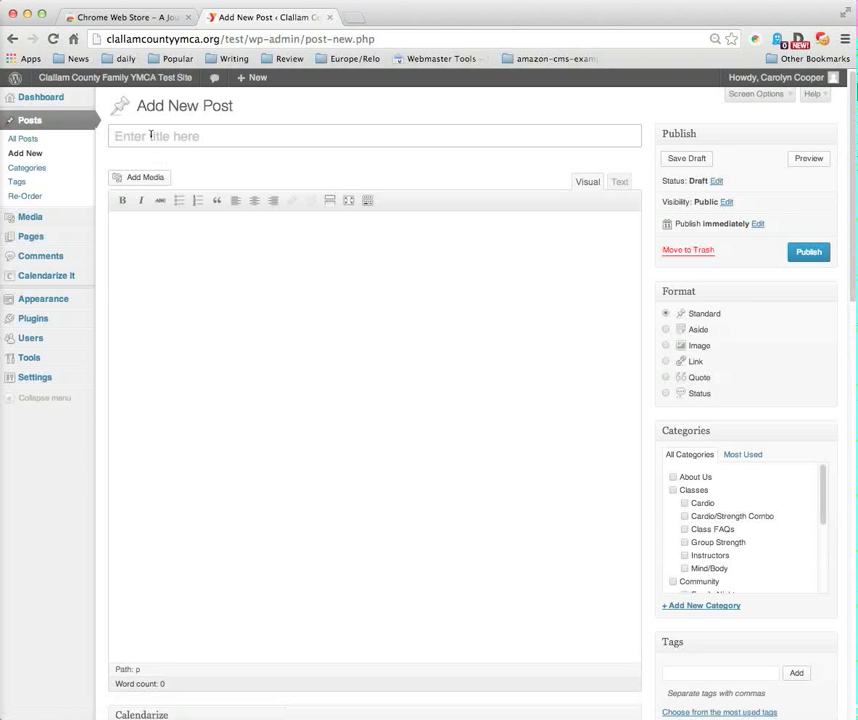
text(Skateboardin)
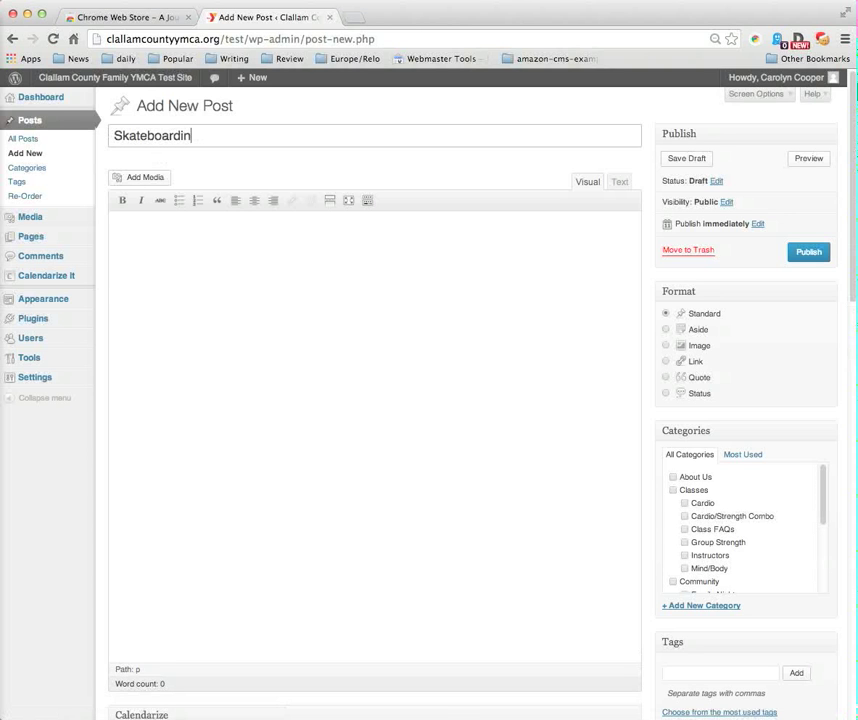
text(g C)
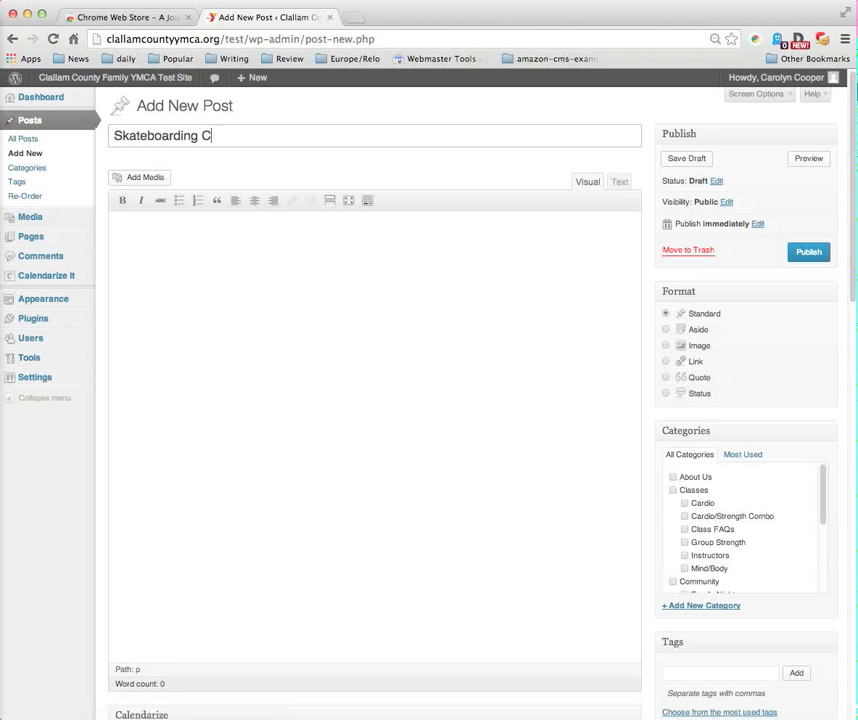
text(linic)
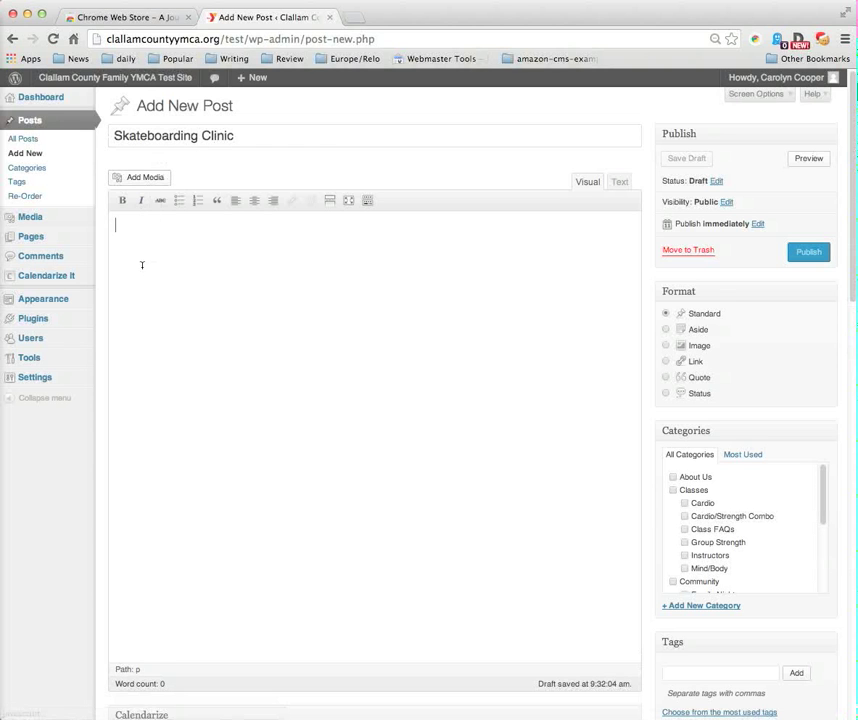
- Insert the skateboarding photo from the Media Library into the post body
click(140, 176)
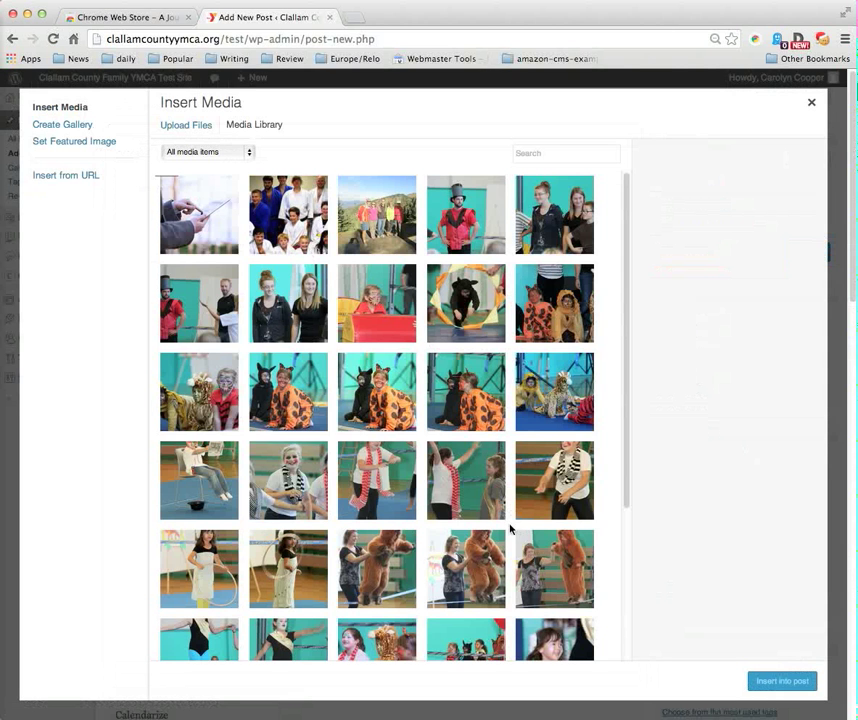
click(464, 616)
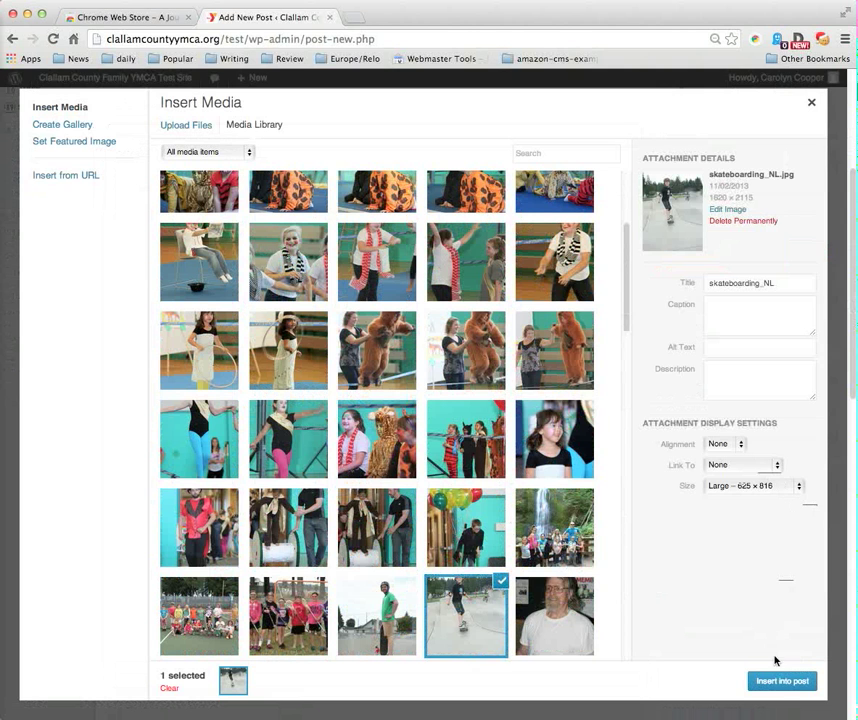
click(782, 680)
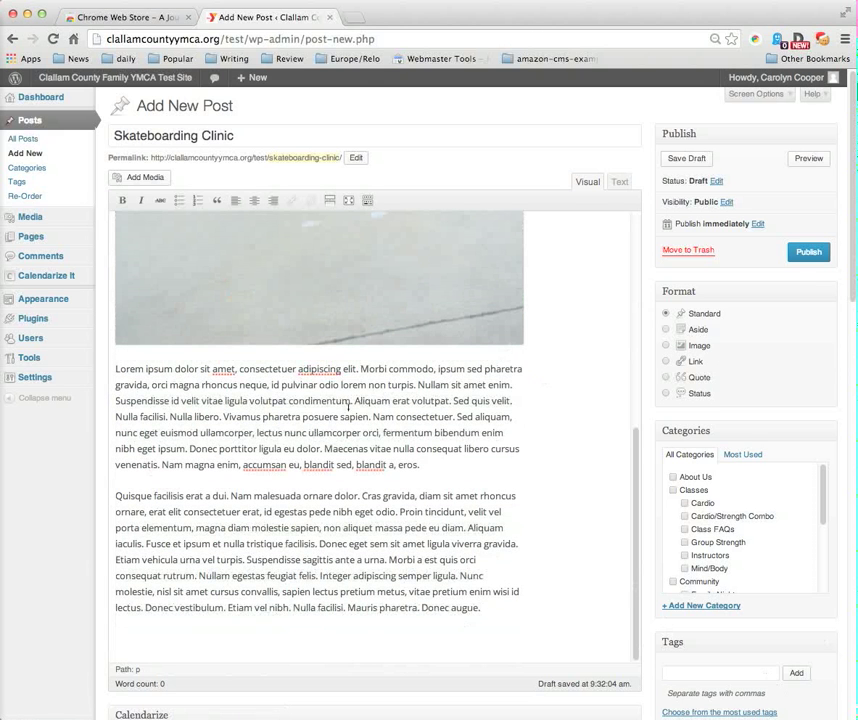
- Tick the post's categories, including Classes, Community, News and Youth Sports
scroll(down, 3)
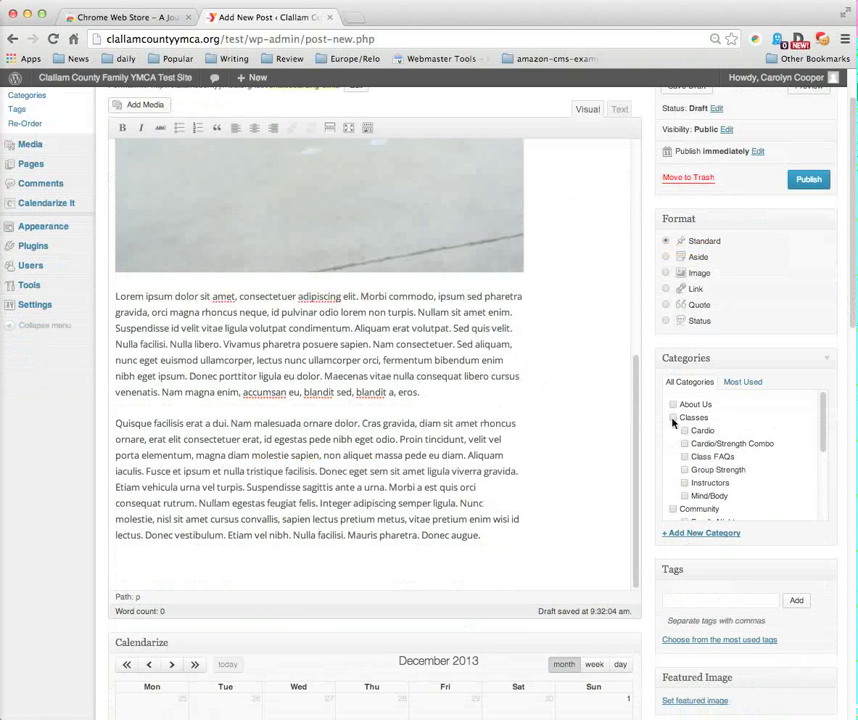
click(672, 418)
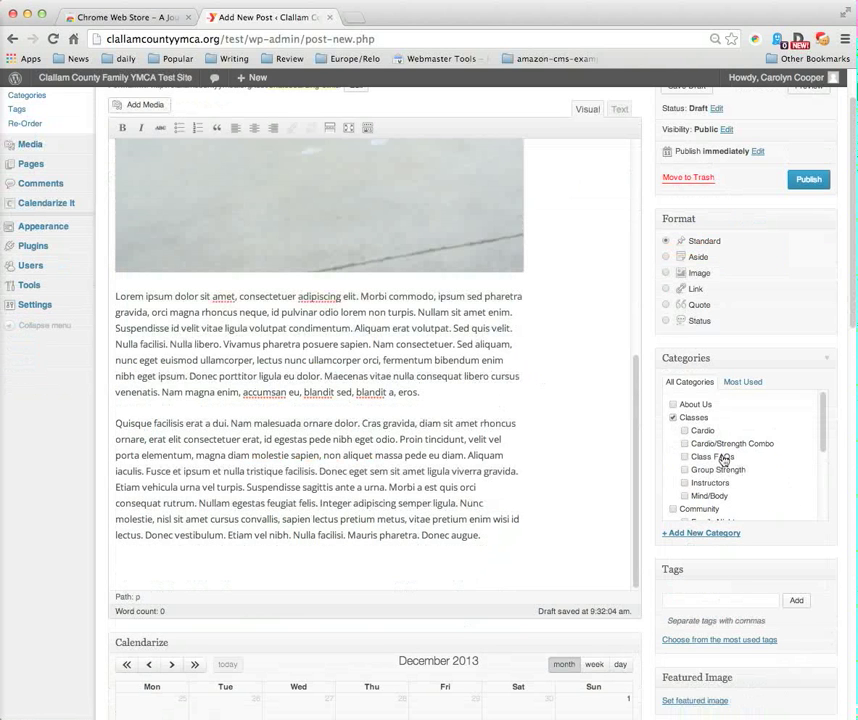
click(684, 430)
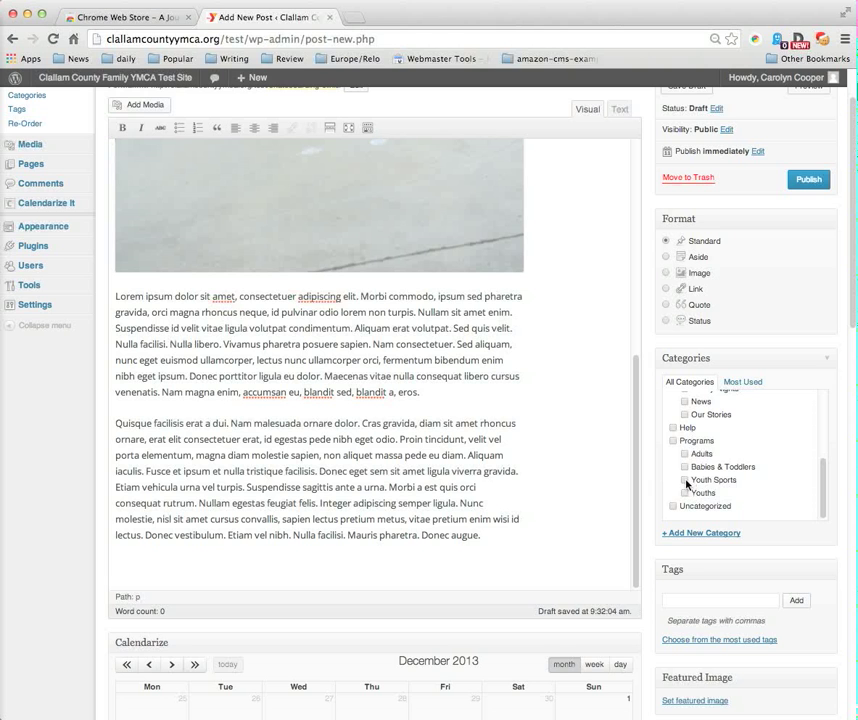
scroll(down, 3)
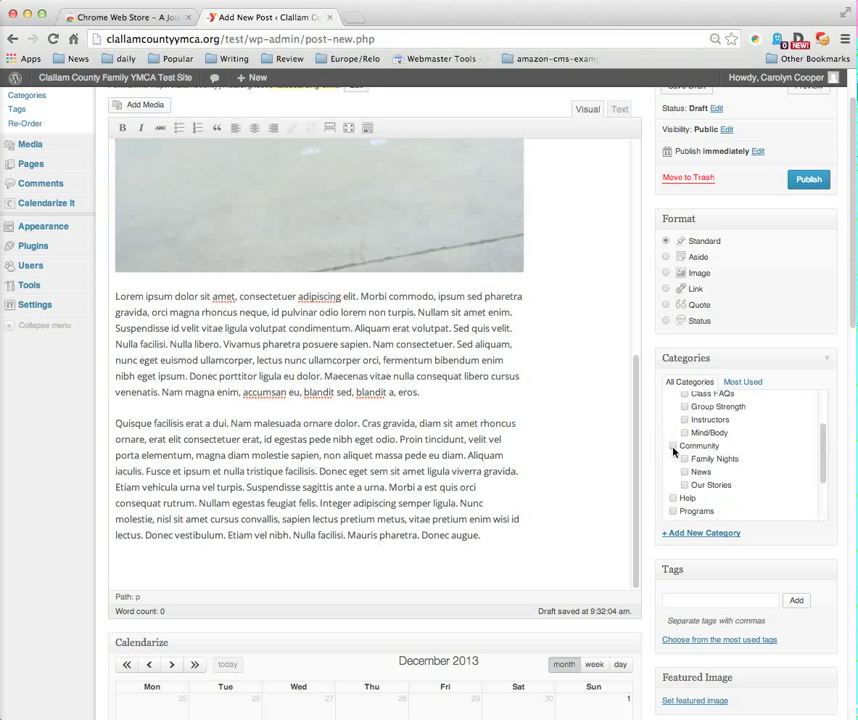
click(672, 444)
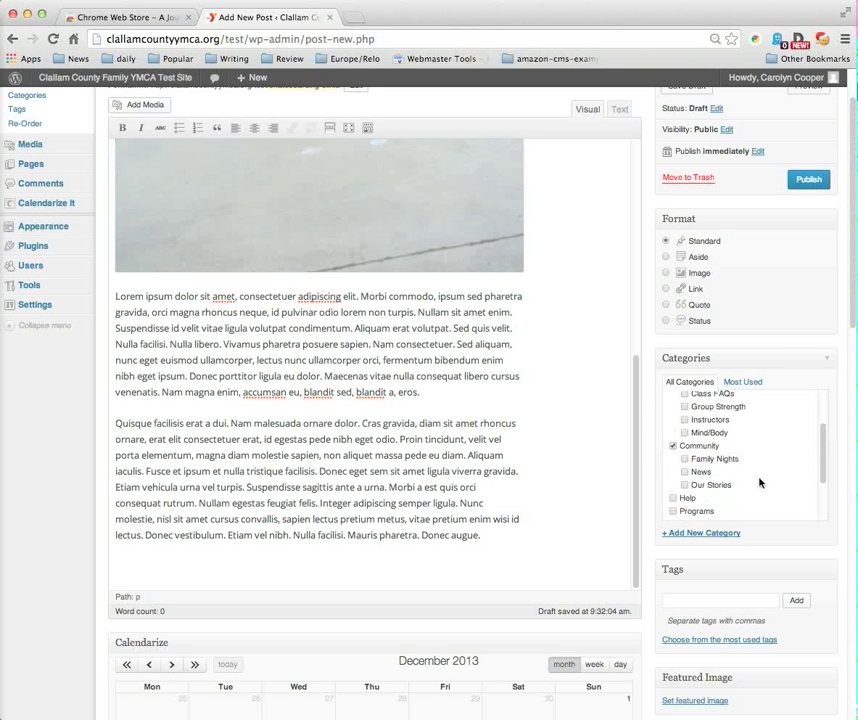
click(686, 472)
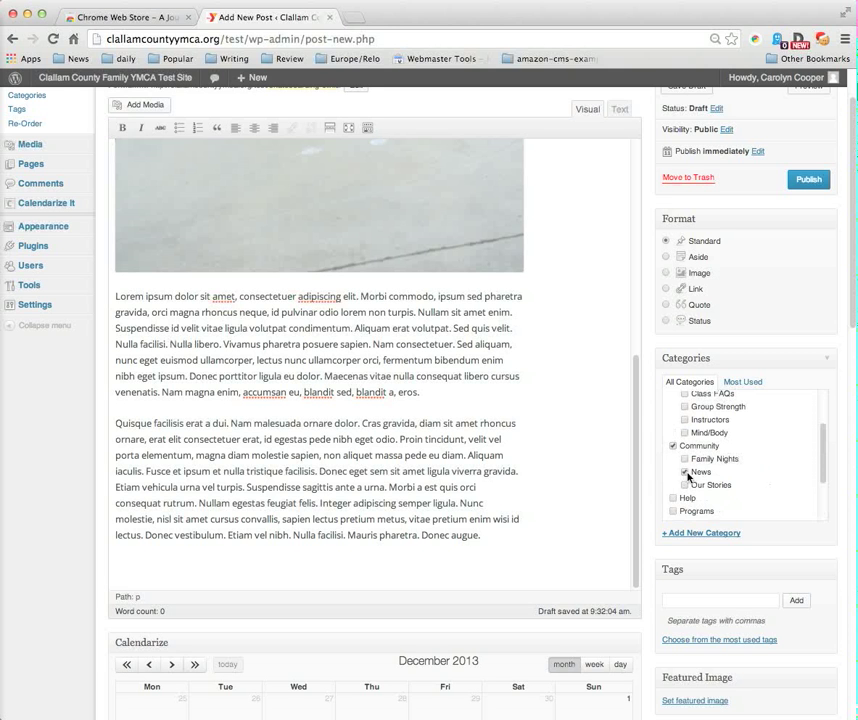
click(686, 472)
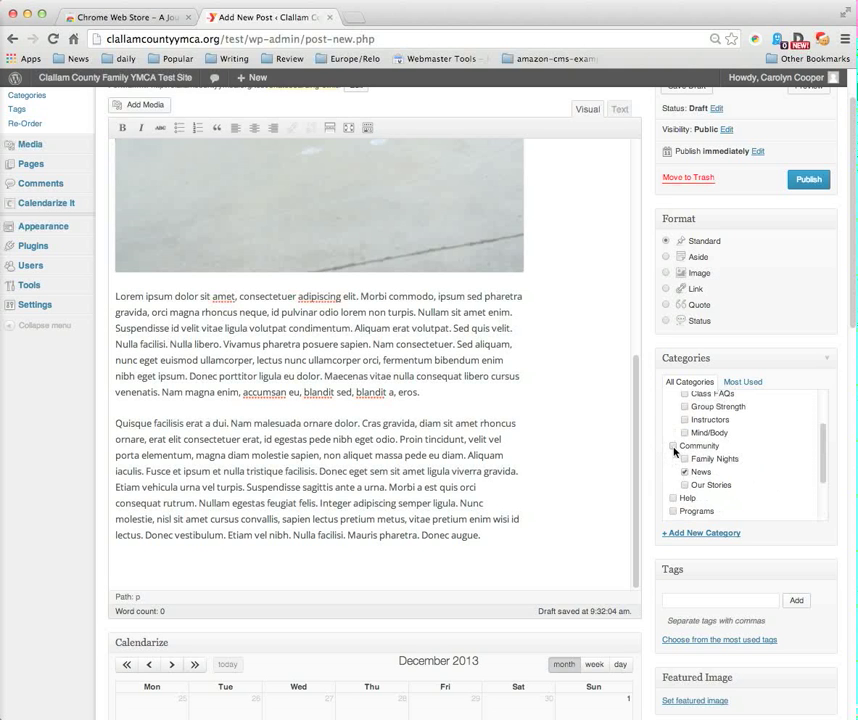
scroll(down, 3)
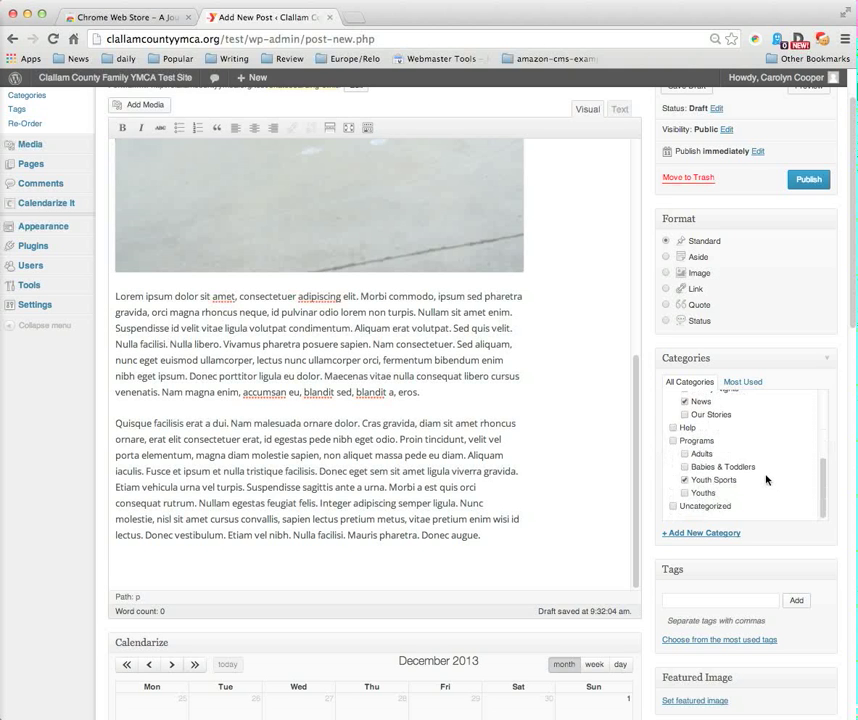
scroll(down, 3)
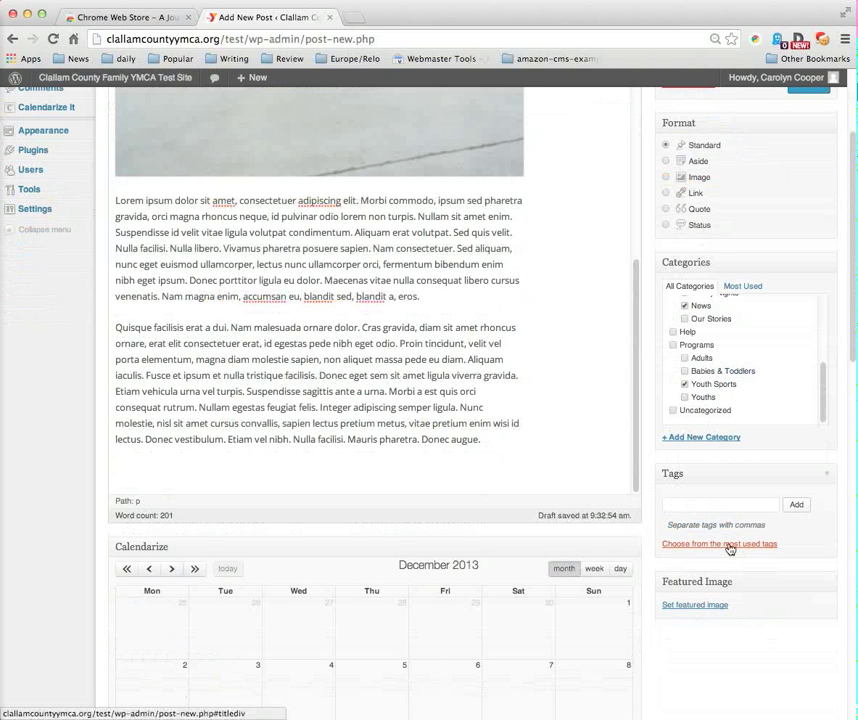
mouse_move(648, 544)
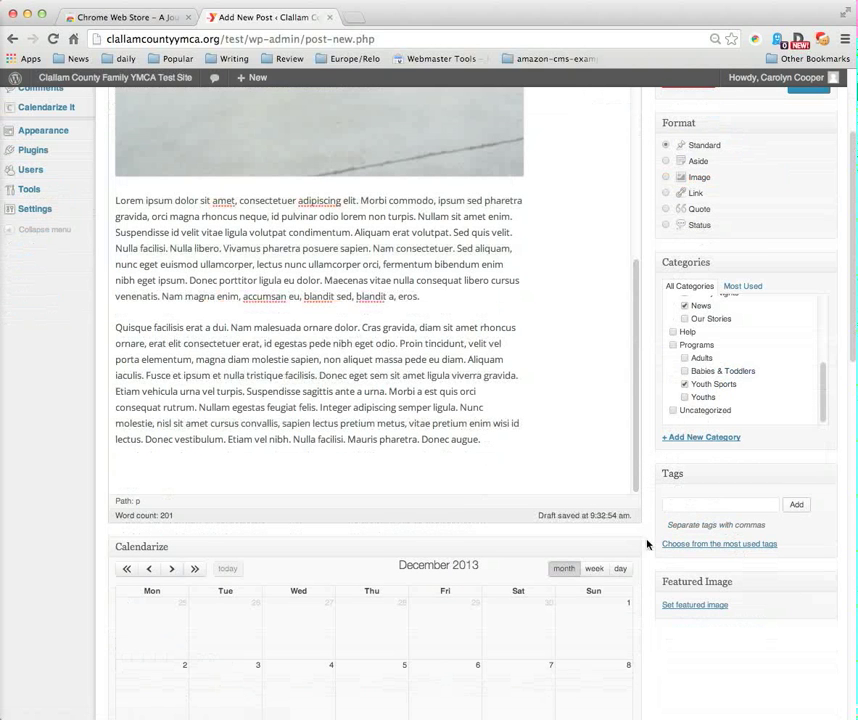
- Set the skateboarding photo as the post's featured image
click(696, 604)
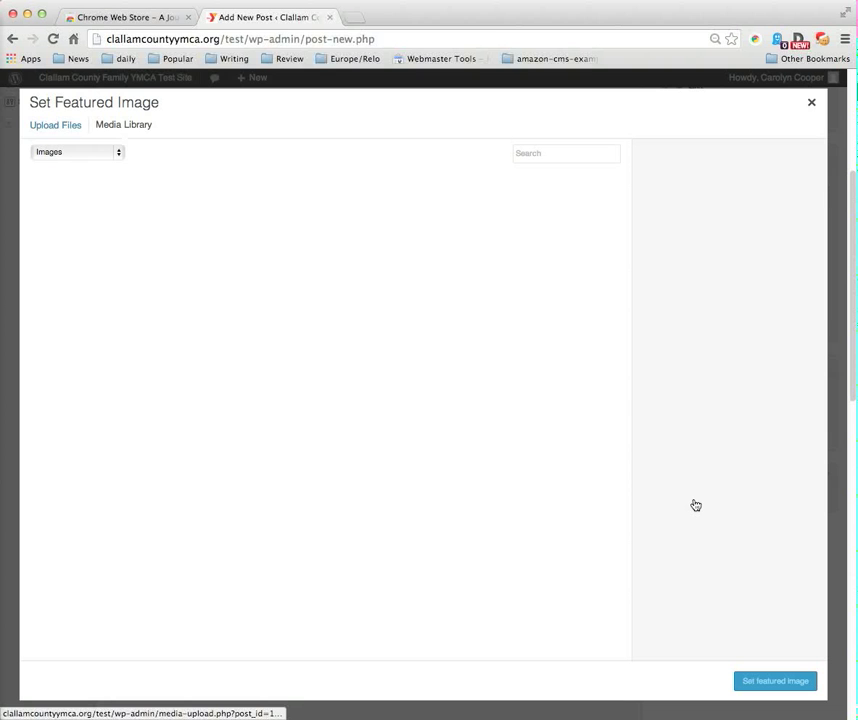
mouse_move(558, 454)
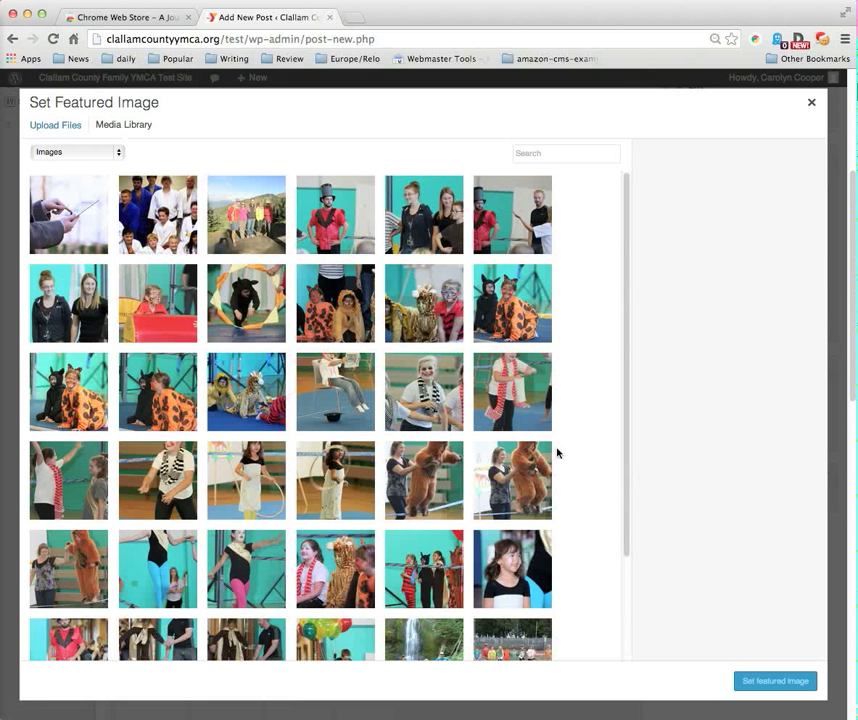
scroll(down, 3)
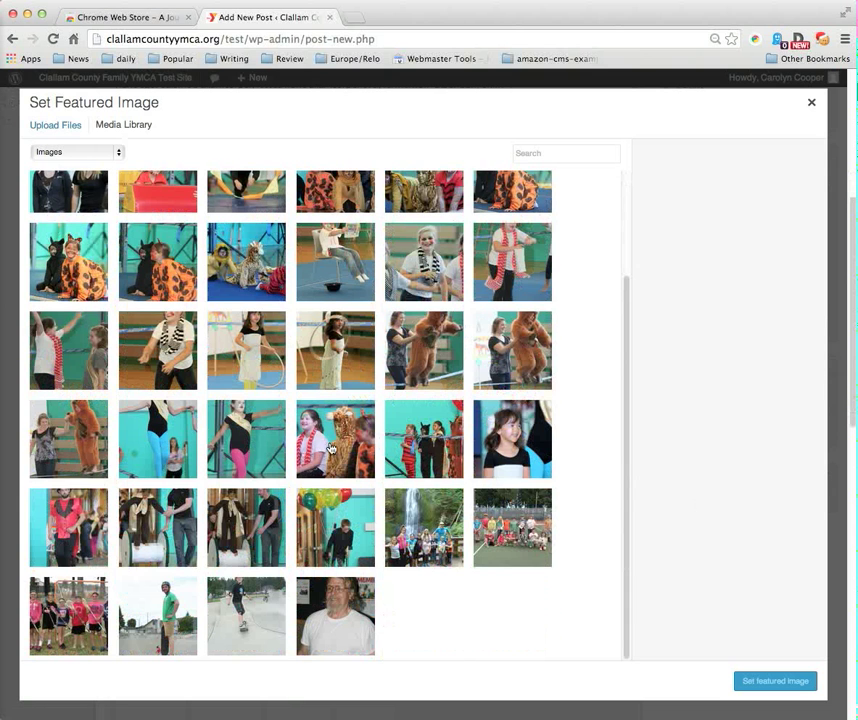
click(156, 616)
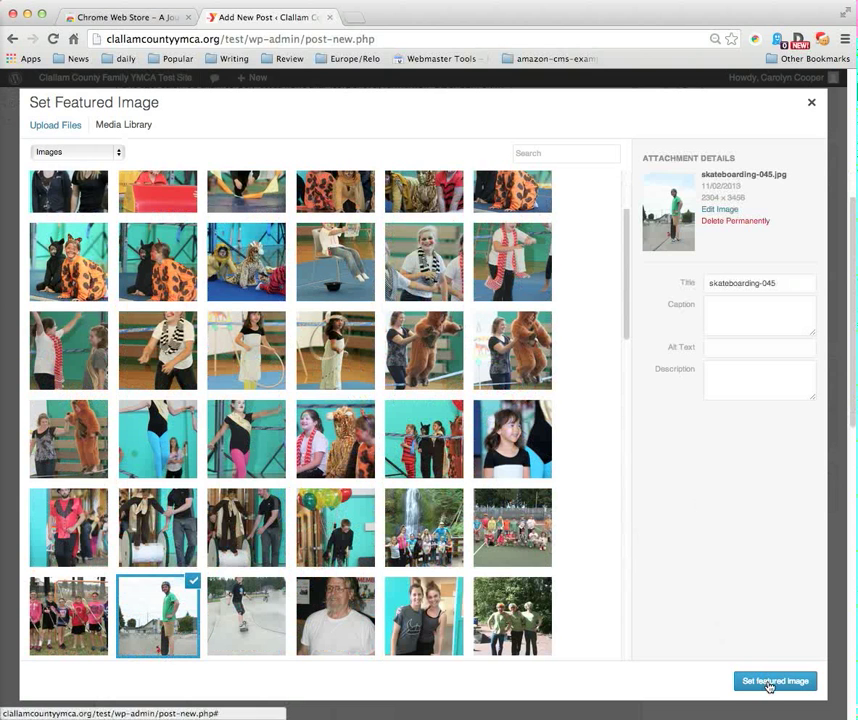
click(776, 680)
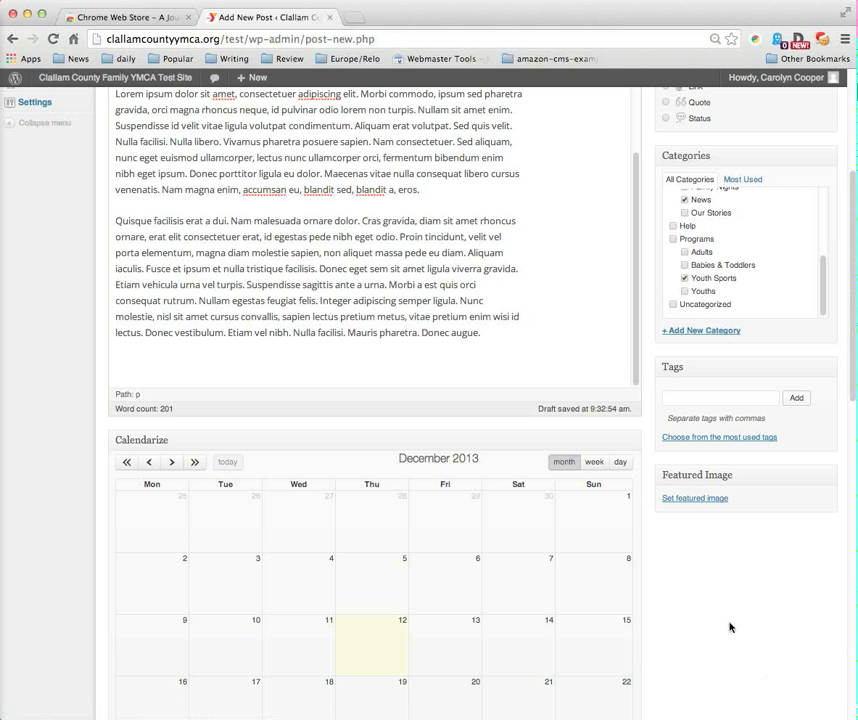
click(694, 498)
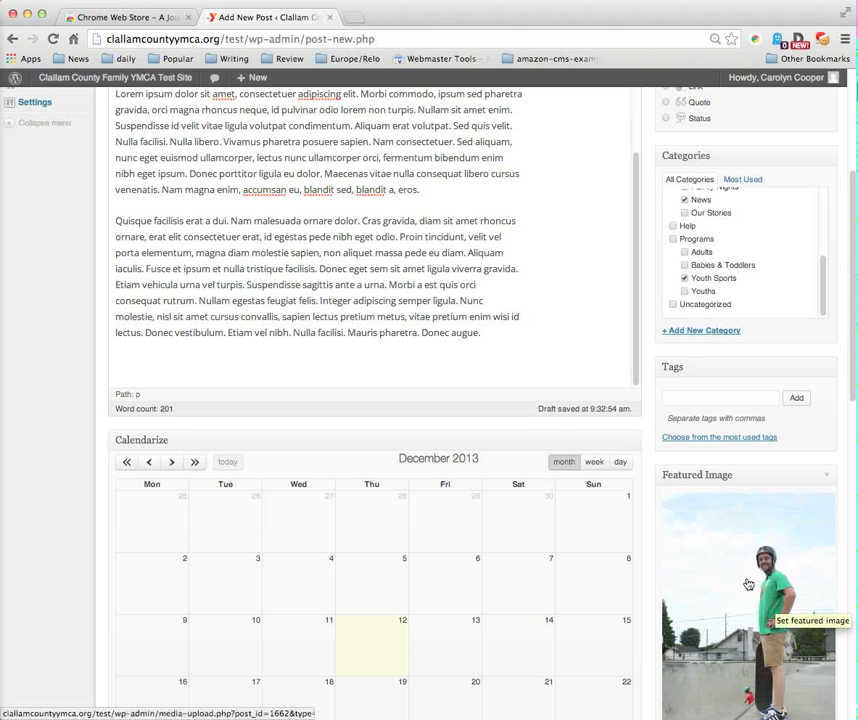
- Create a Calendarize It event on December 26, 2013 for the post
scroll(down, 3)
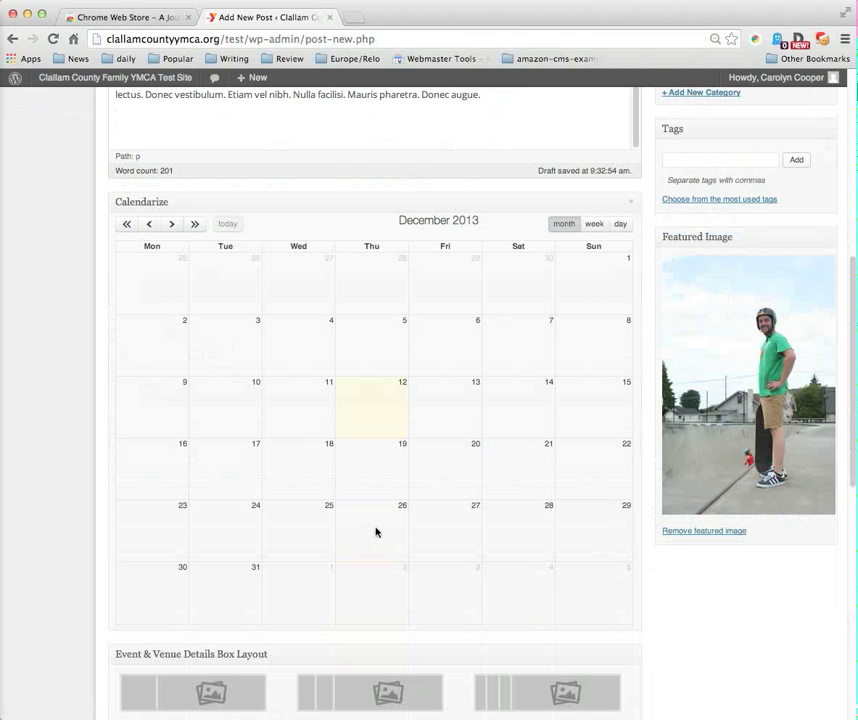
click(402, 524)
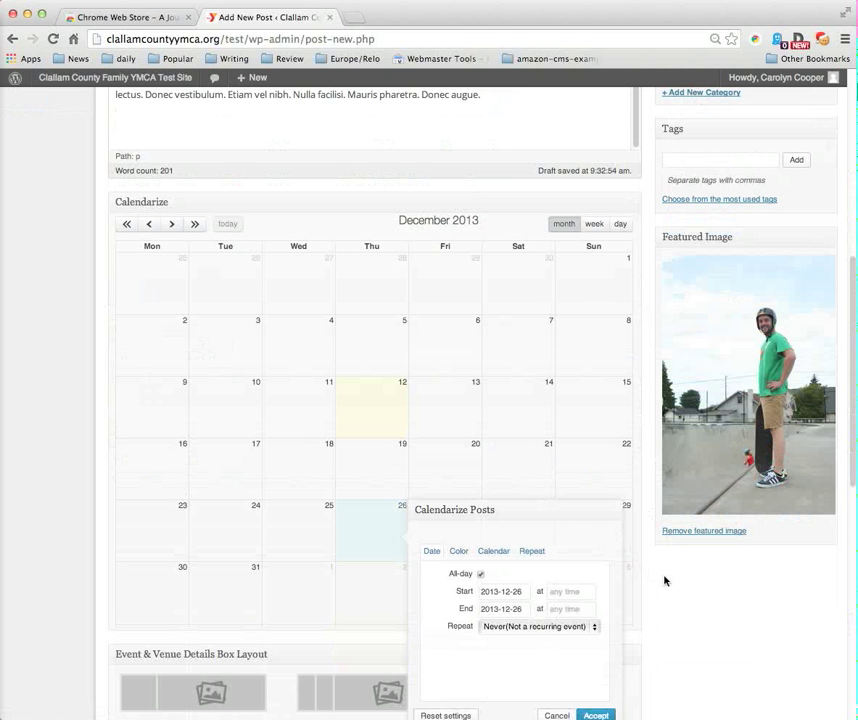
- Scroll to the Calendarize Posts popup's repeat settings
scroll(down, 3)
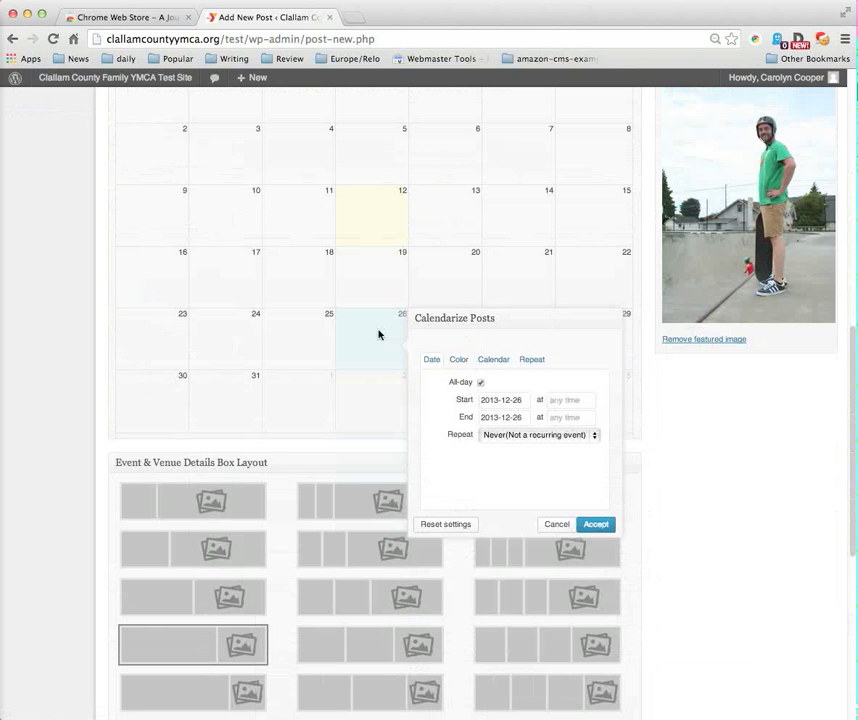
mouse_move(488, 466)
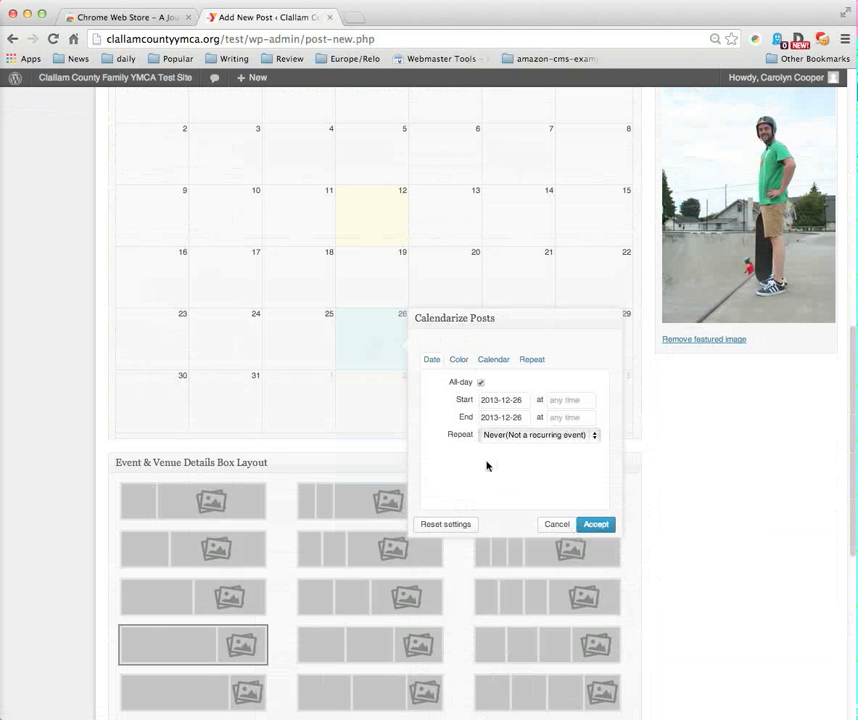
mouse_move(474, 336)
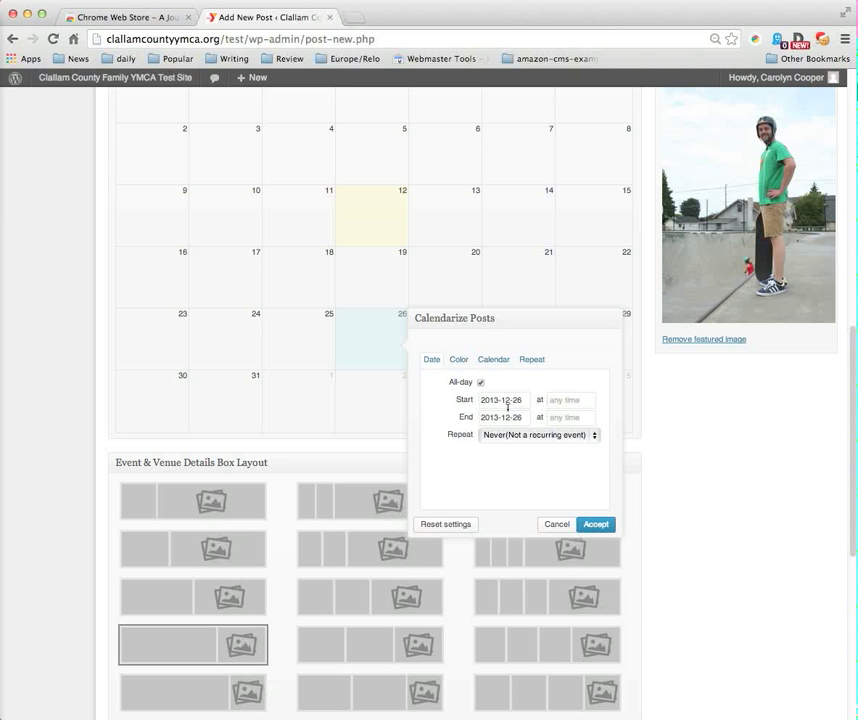
mouse_move(592, 444)
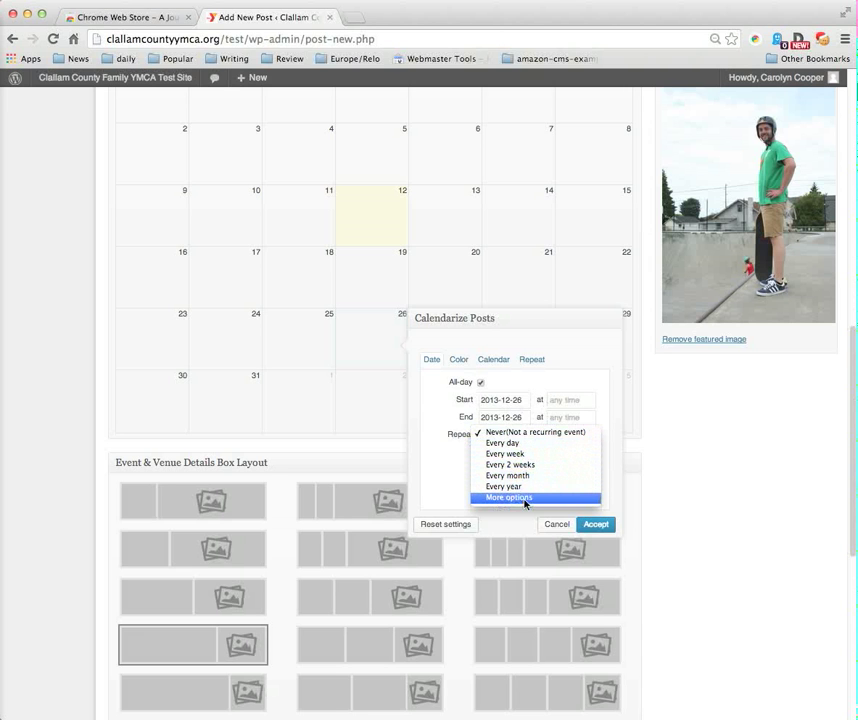
- Choose More options for Repeat, keeping a 1-week interval with weekday choices
click(510, 496)
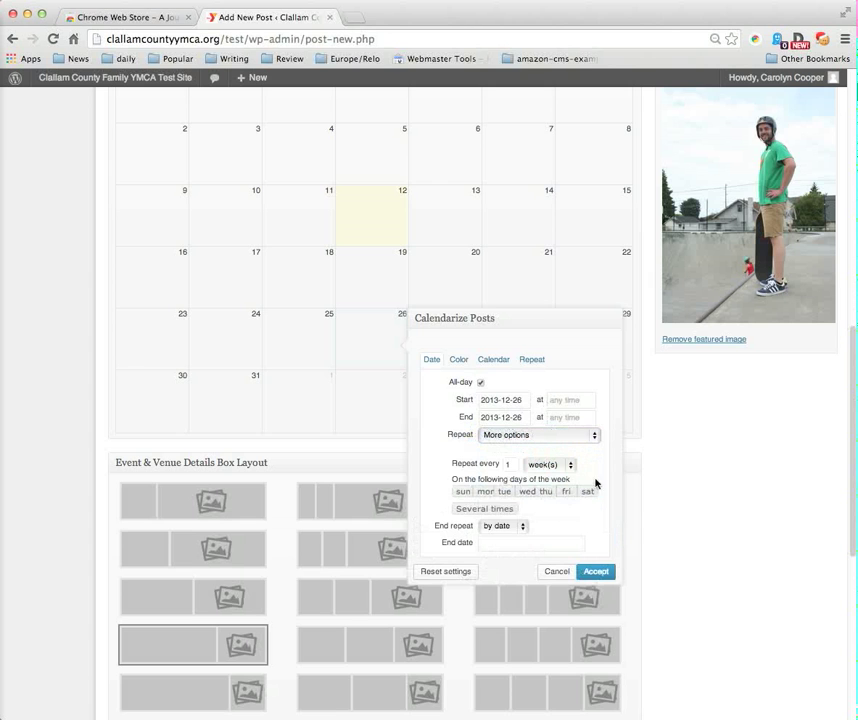
scroll(down, 3)
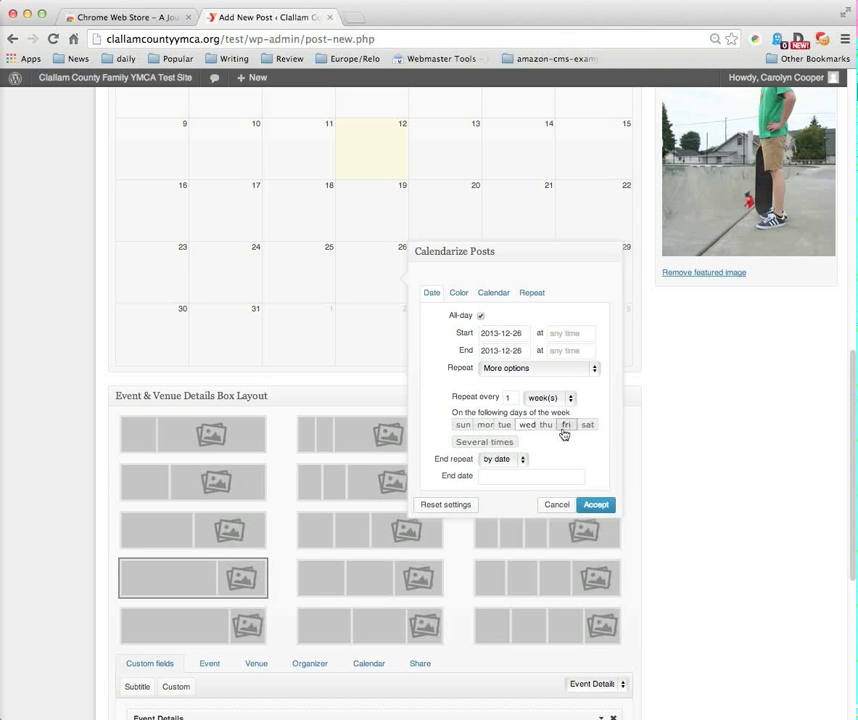
mouse_move(572, 448)
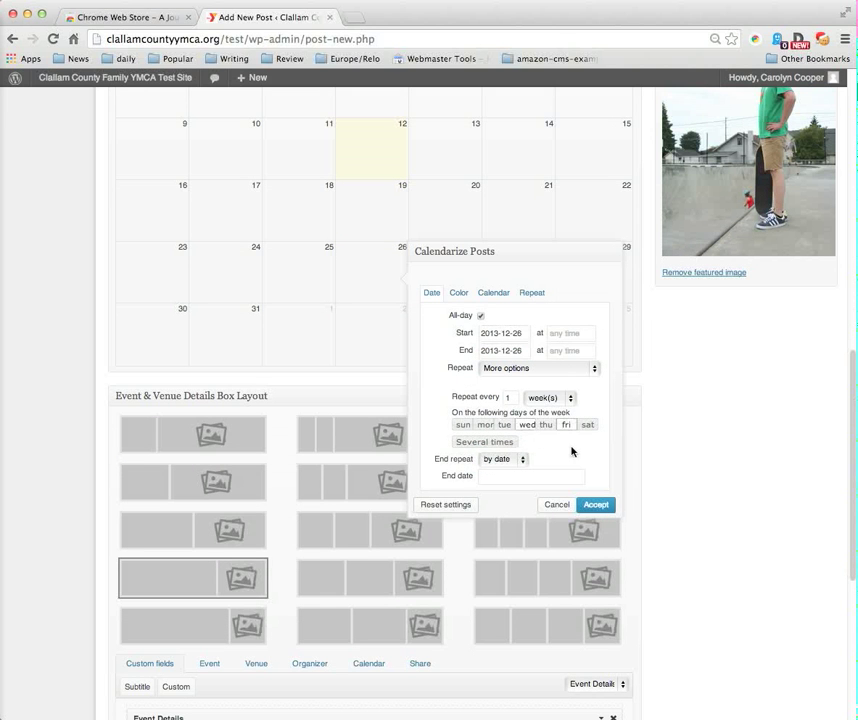
scroll(down, 3)
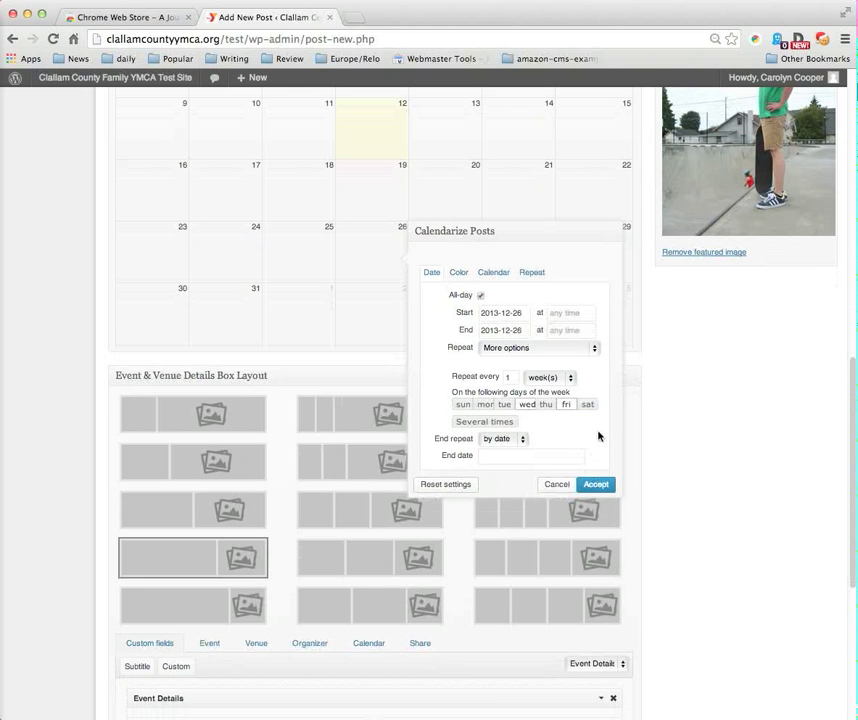
mouse_move(536, 428)
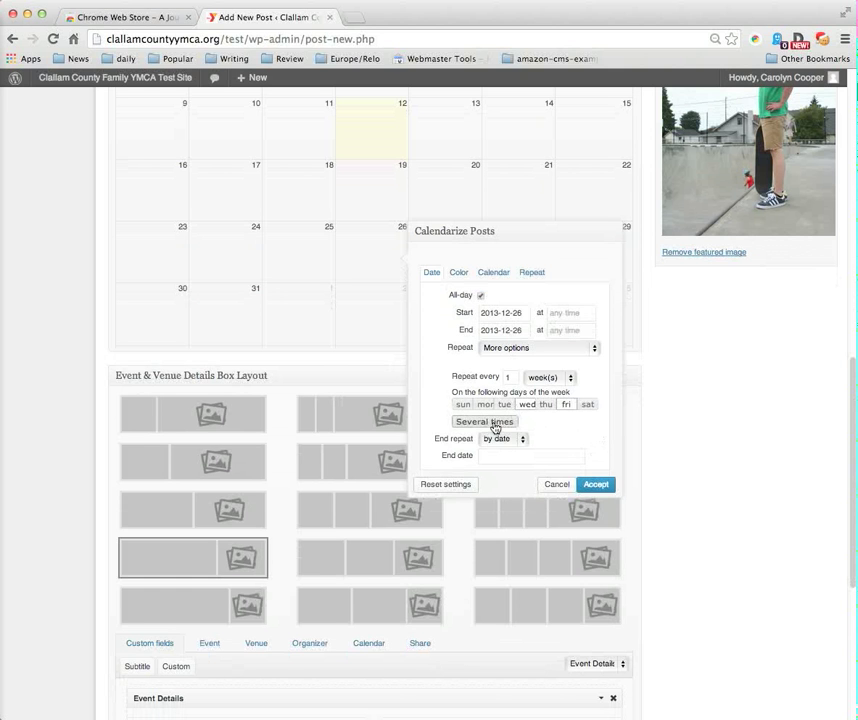
- Make the event run 13:00 to 16:00 instead of all day
click(484, 420)
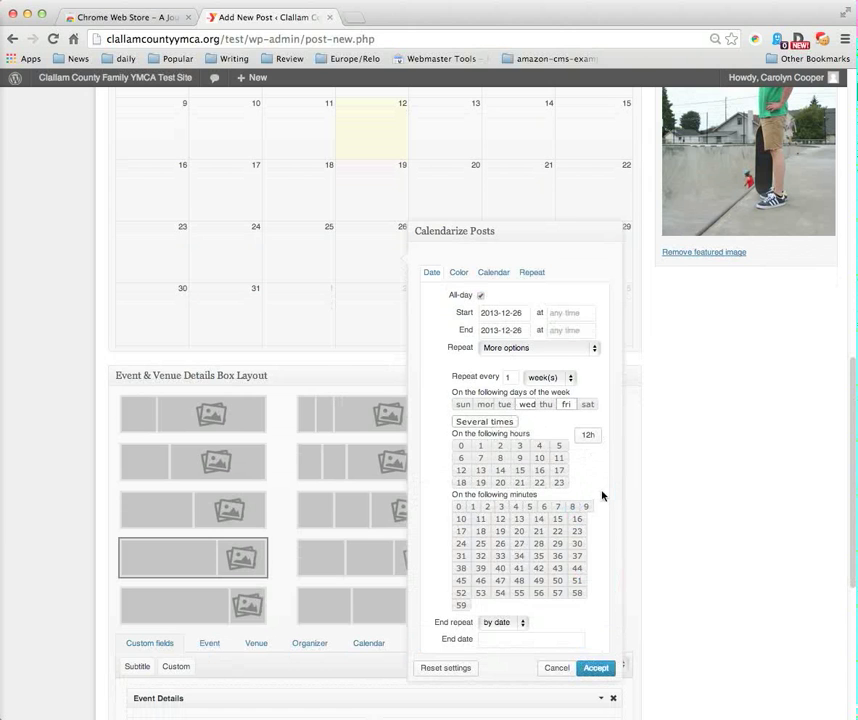
mouse_move(590, 476)
text(1)
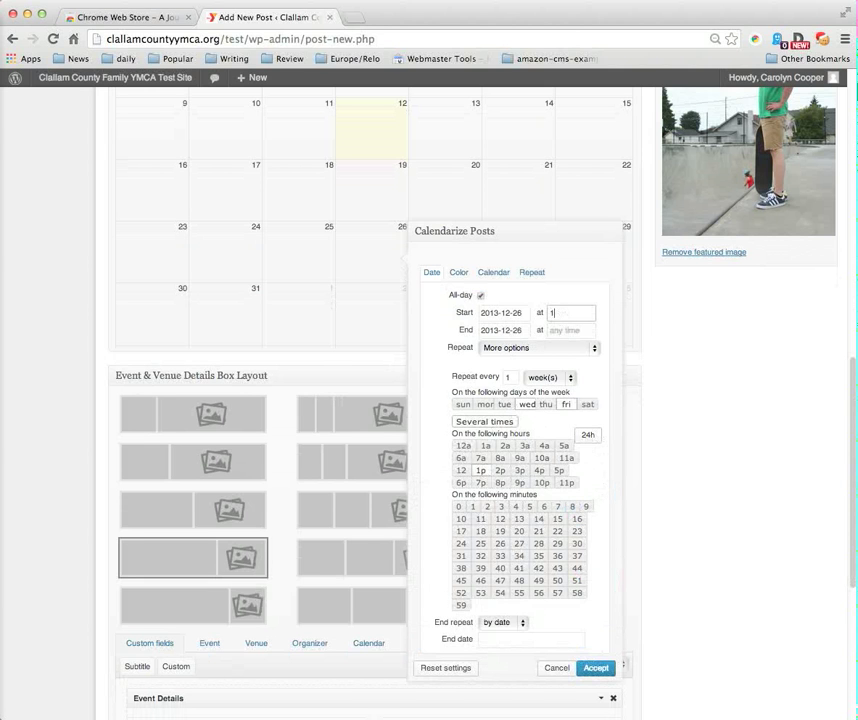
text(300)
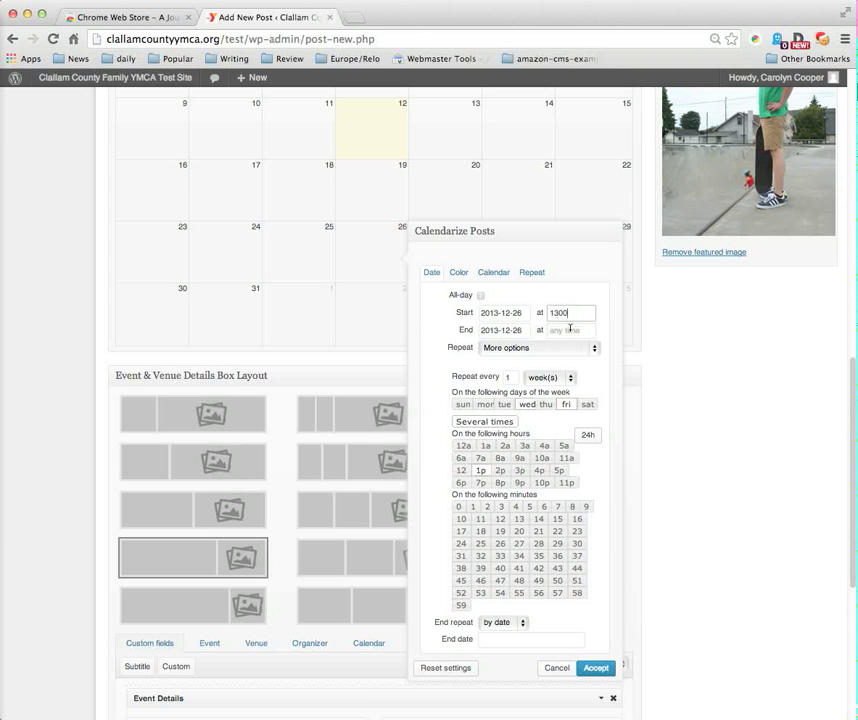
text(1)
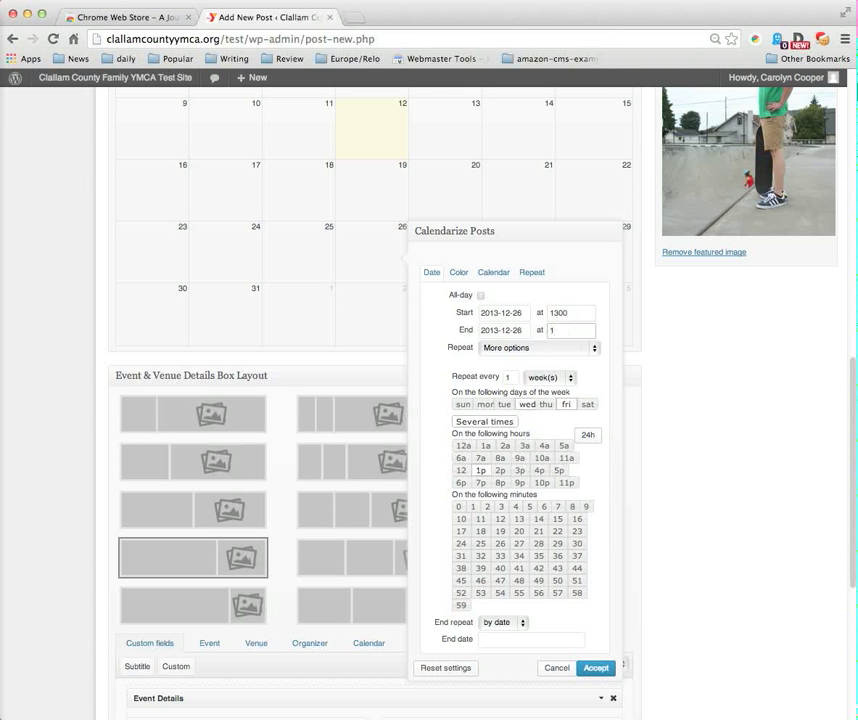
text(1600)
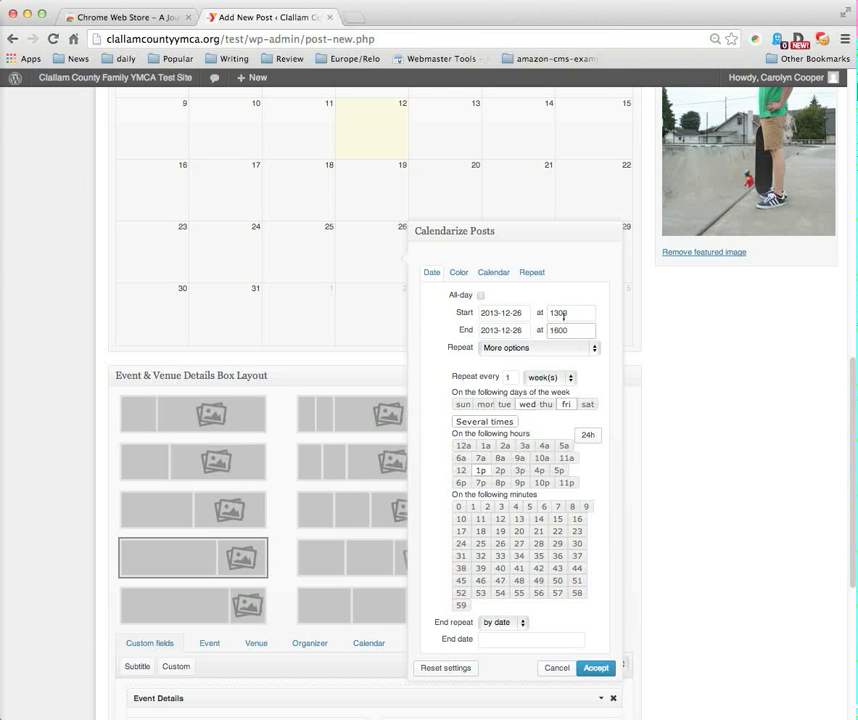
click(570, 312)
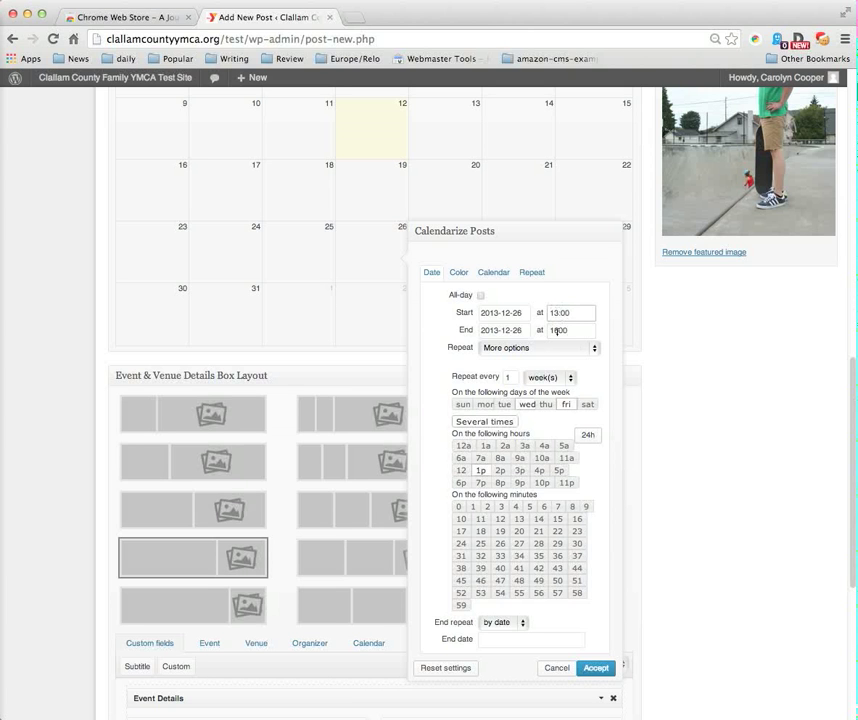
text(16:00)
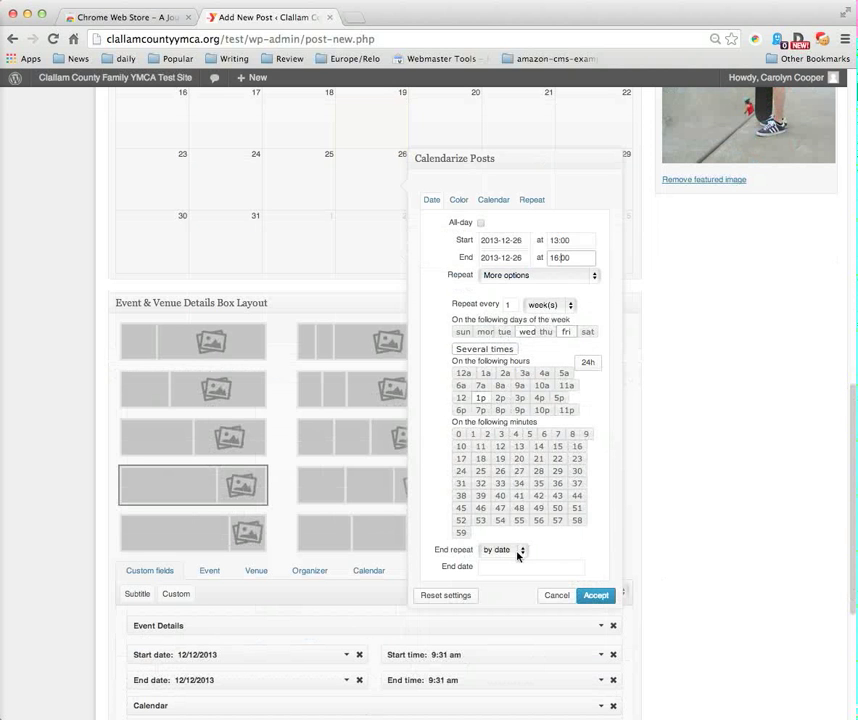
- End the event's repetition by count after 3 occurrences
click(502, 548)
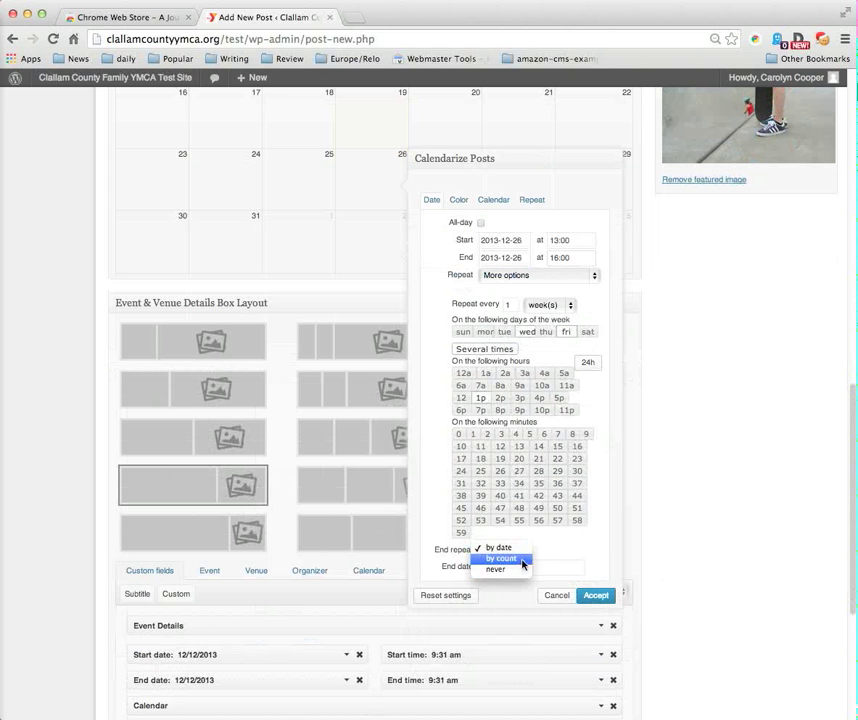
click(500, 558)
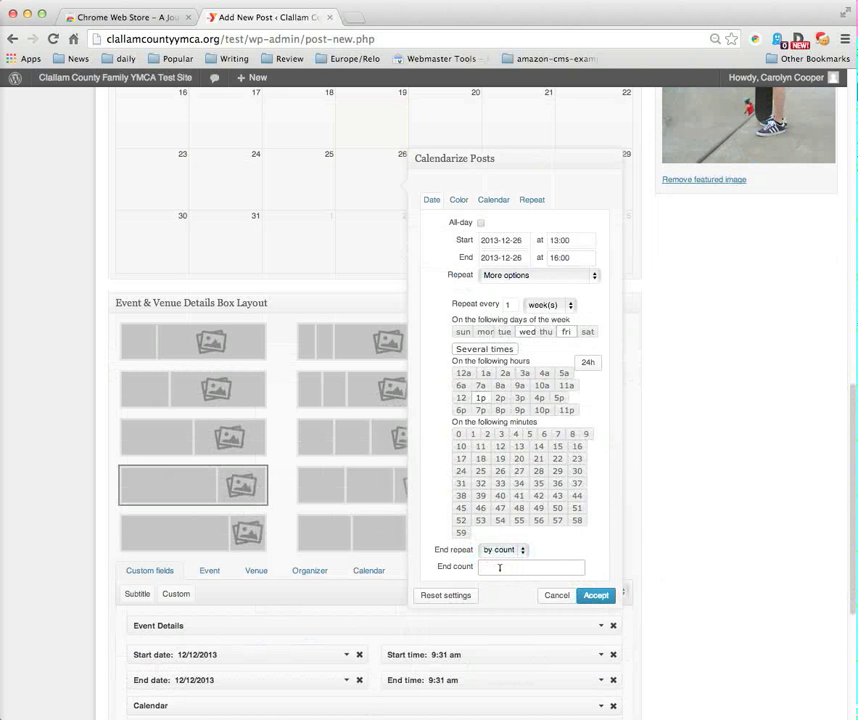
text(3)
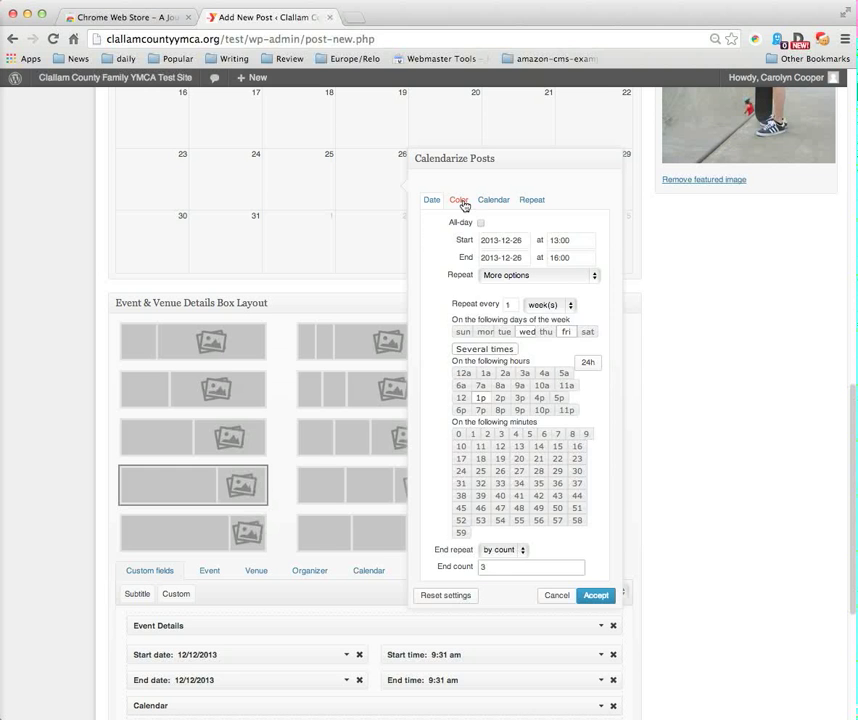
- Set the event colour to blue with ffffff white text colour and accept the choice
click(460, 200)
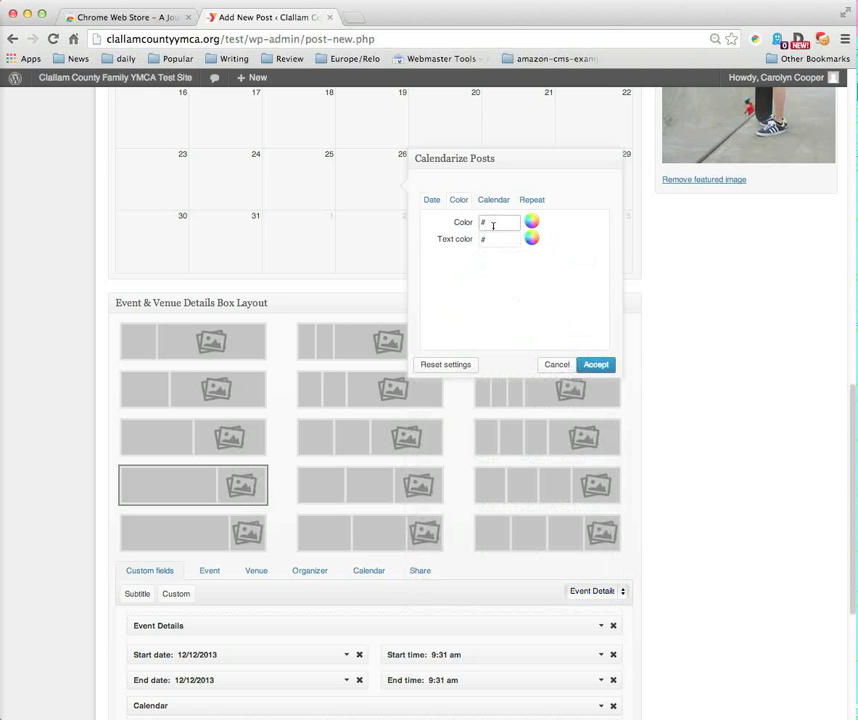
text(00aee)
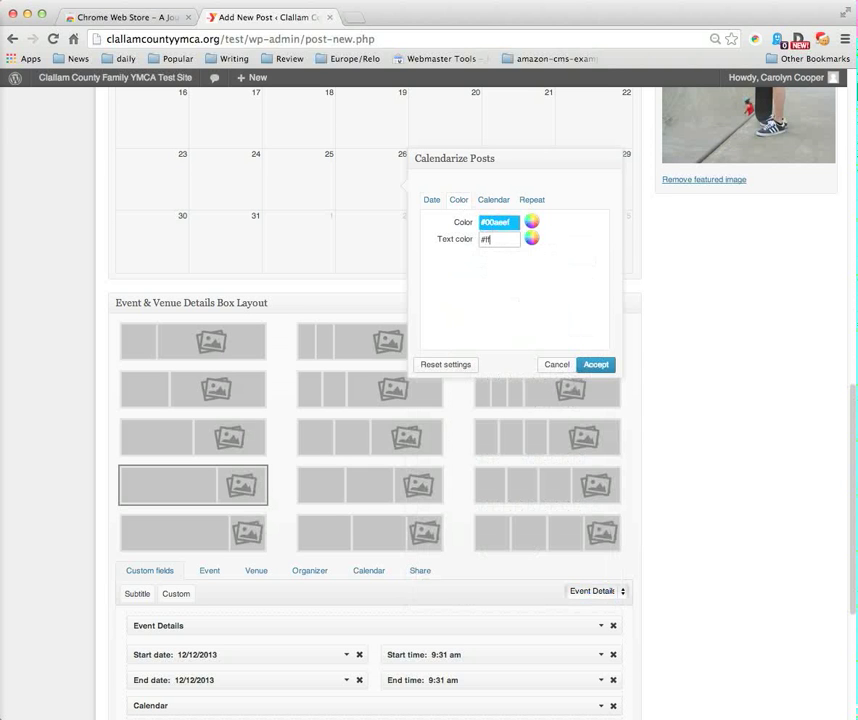
text(ffffff)
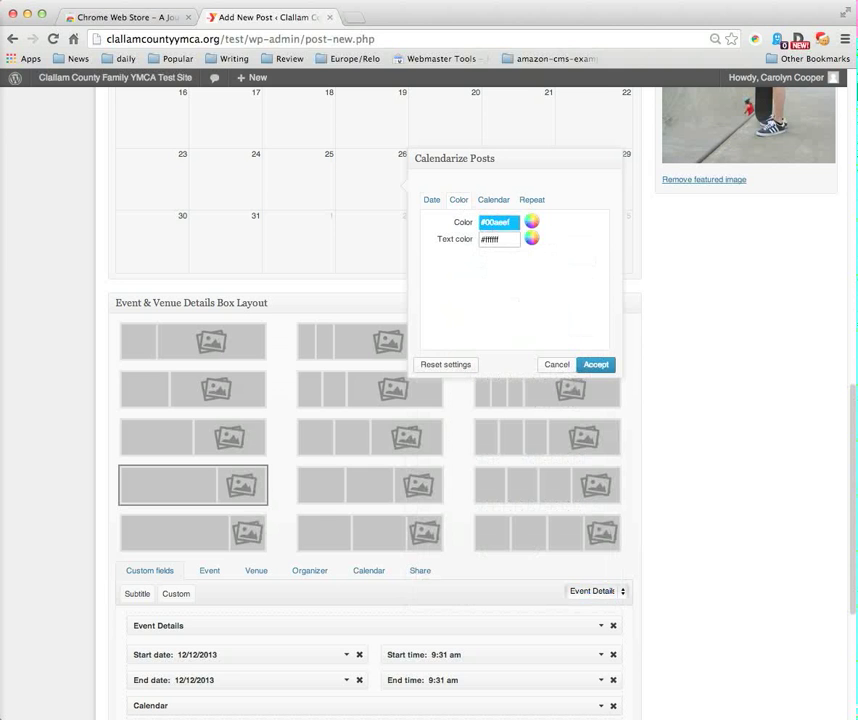
mouse_move(576, 284)
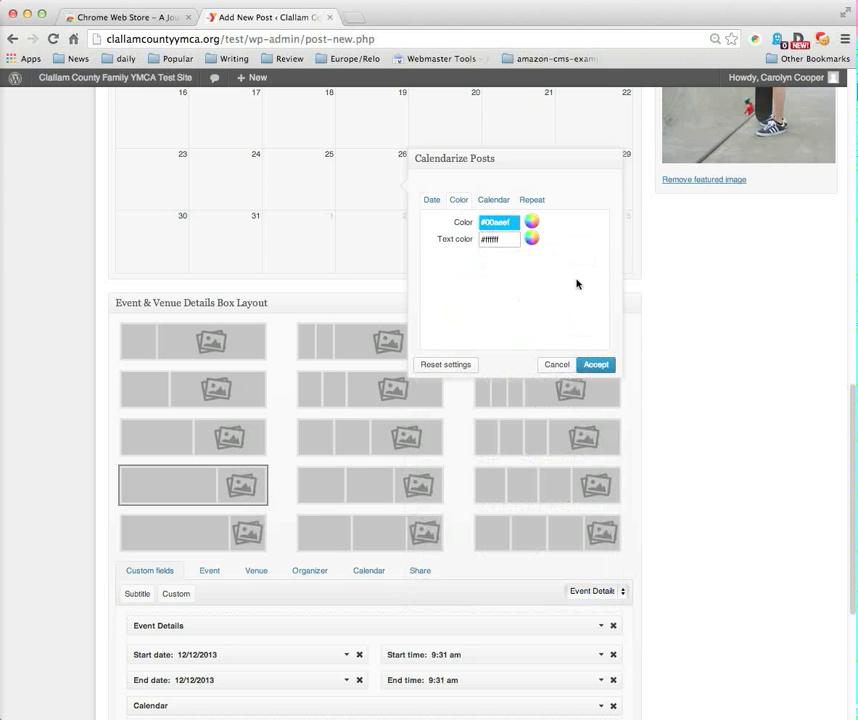
click(596, 364)
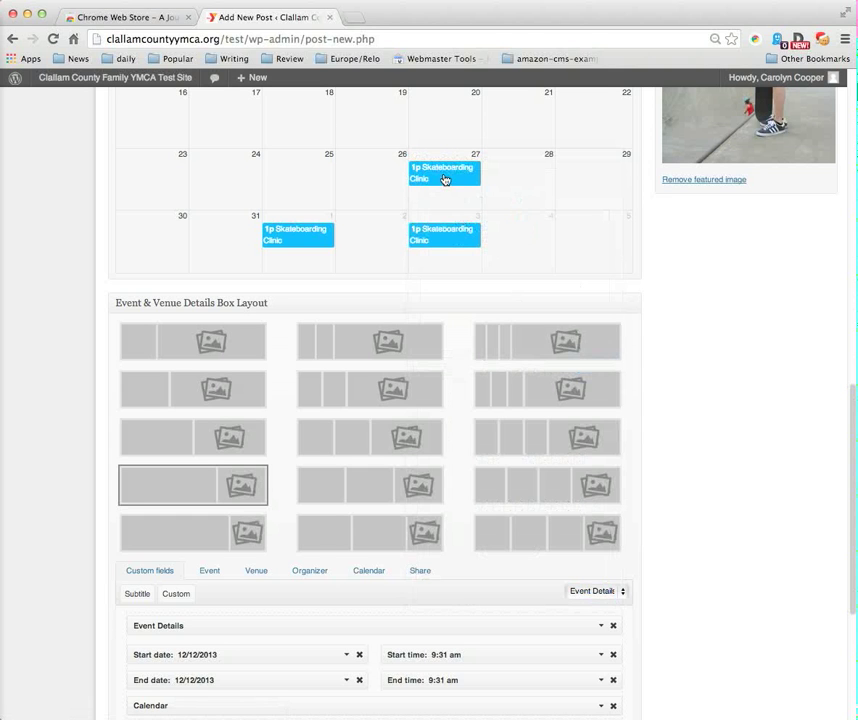
mouse_move(328, 276)
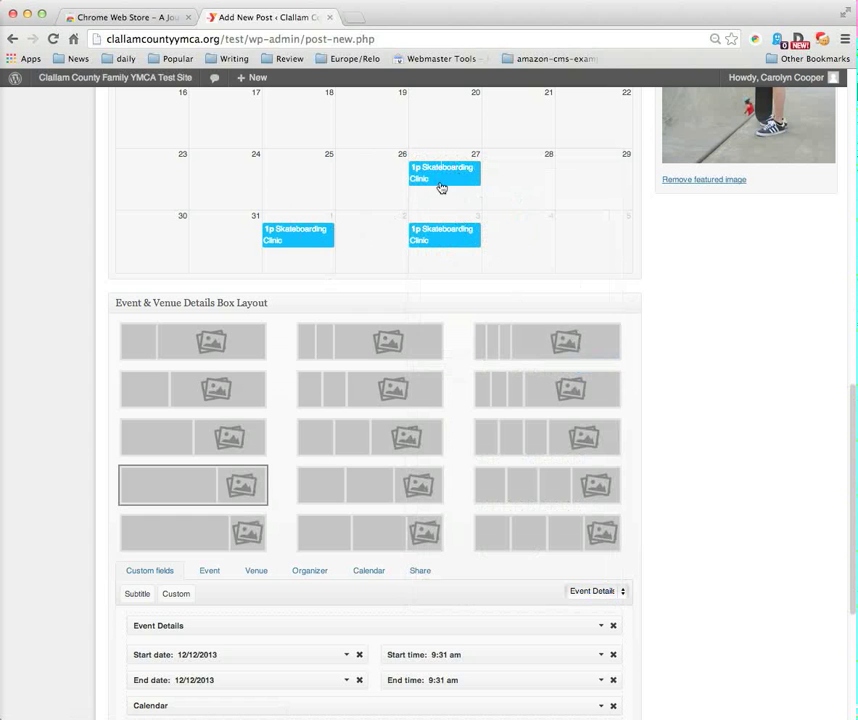
mouse_move(660, 300)
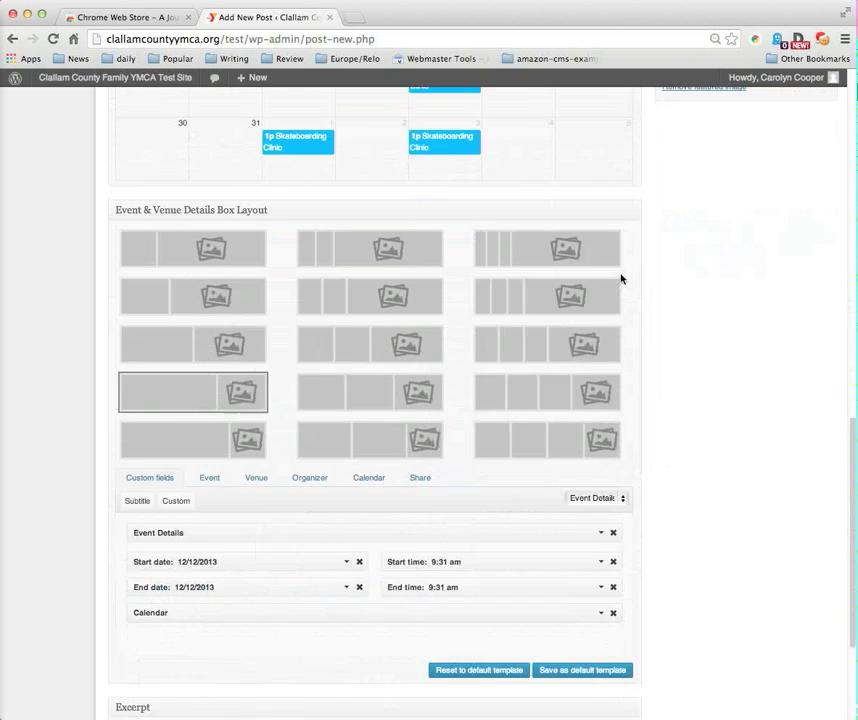
scroll(down, 3)
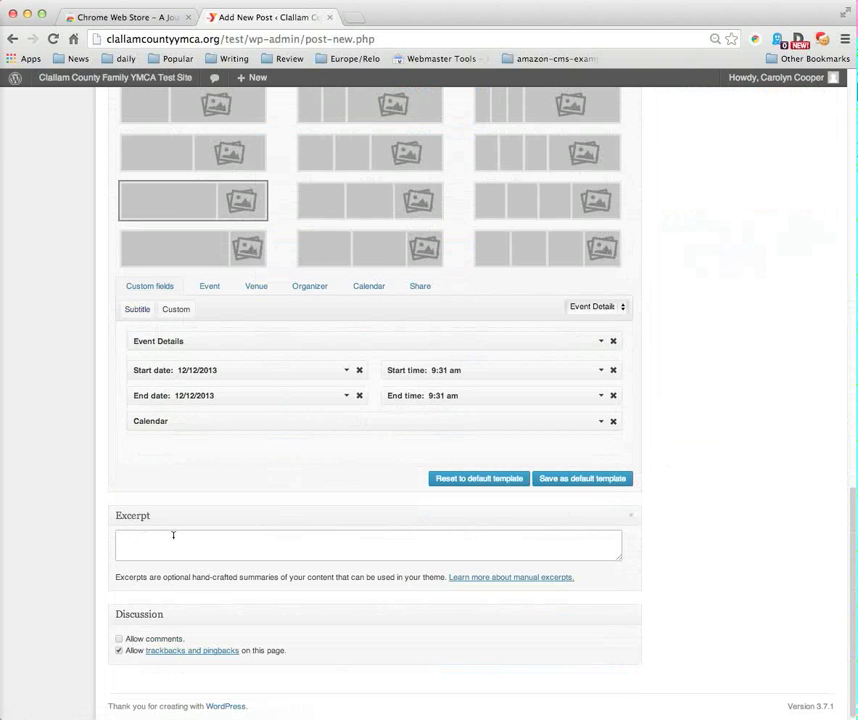
- Start the excerpt with a short description beginning 'The ... is a b'
text(The)
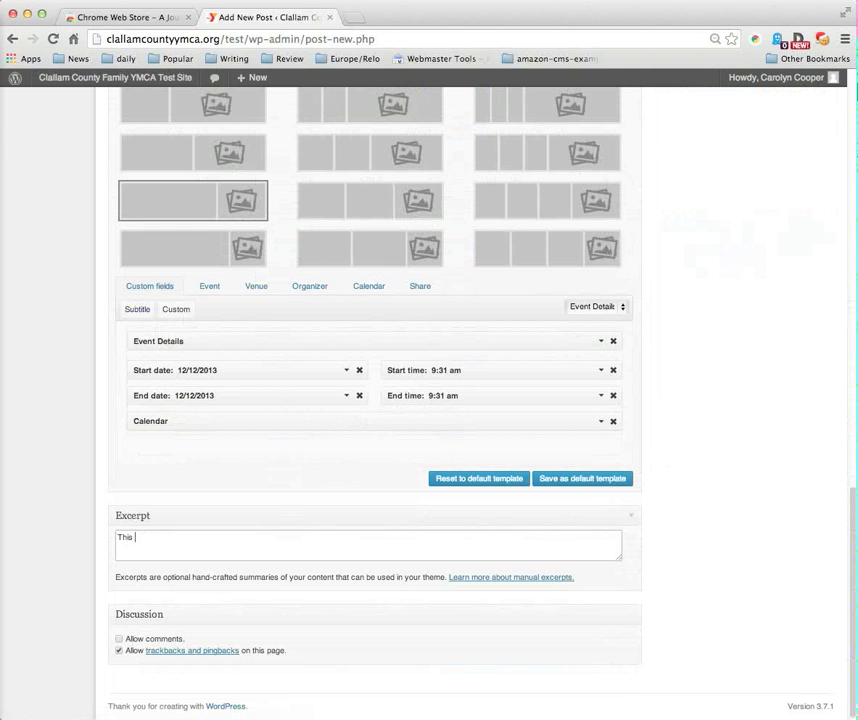
text(is a b)
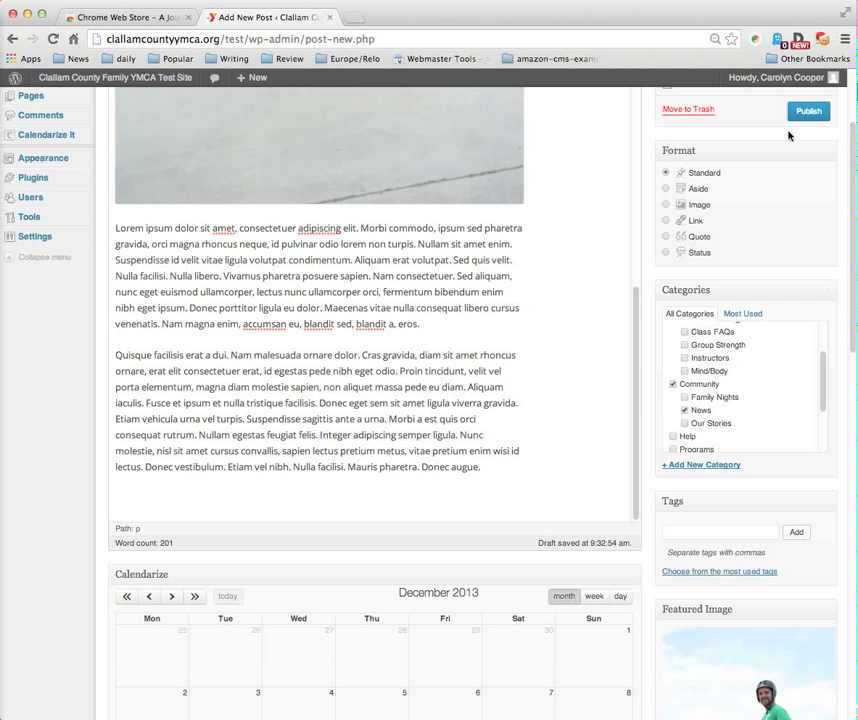
- Publish the Skateboarding Clinic post and view it on the Clallam County branch site
click(808, 110)
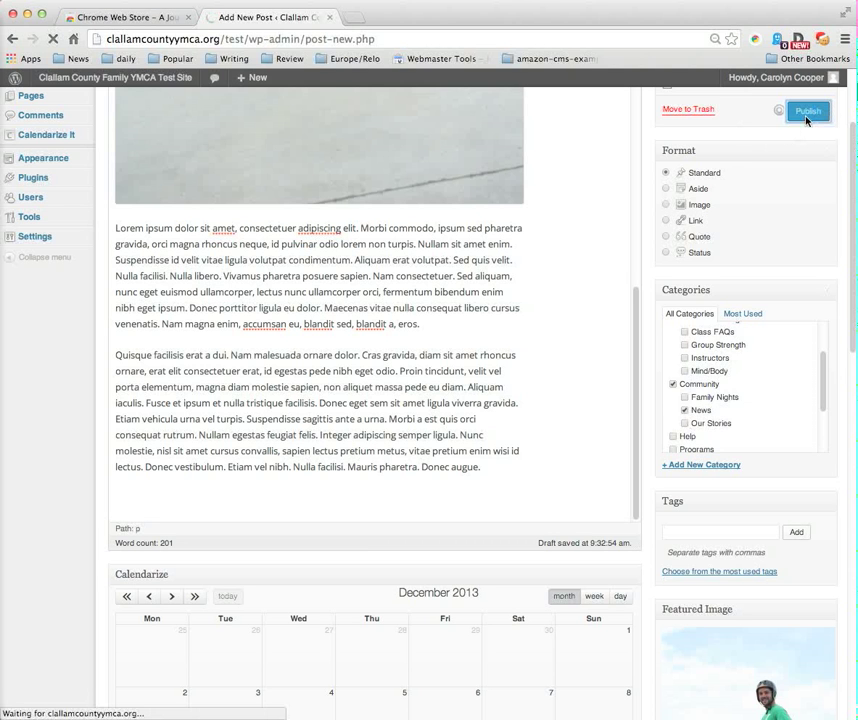
click(808, 110)
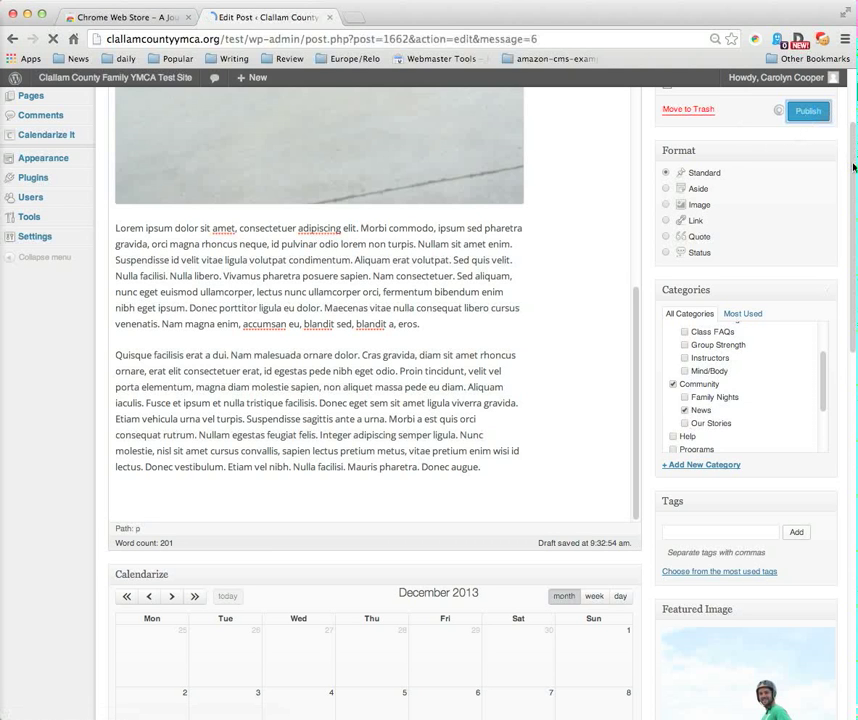
click(808, 110)
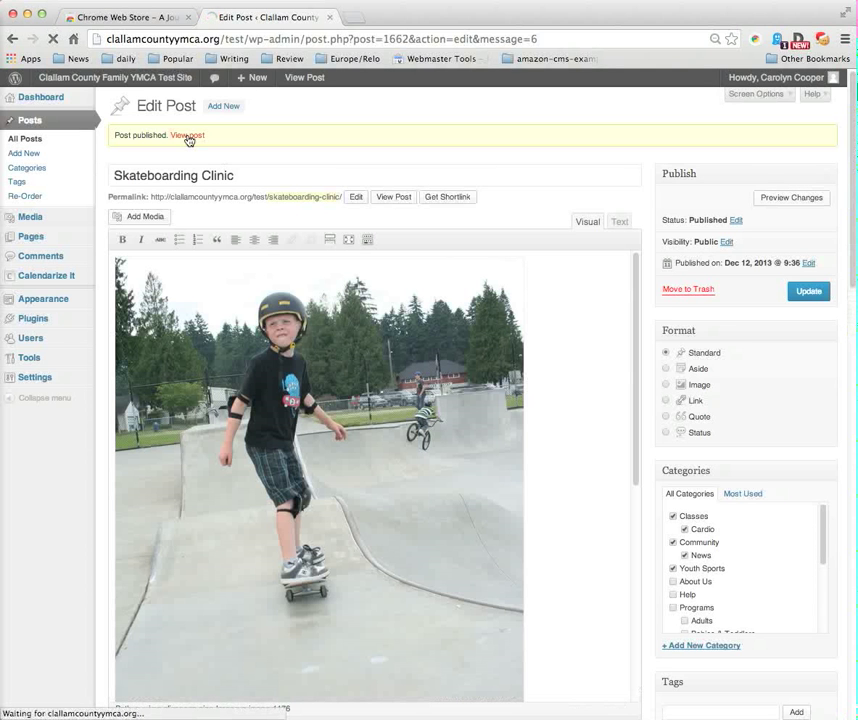
click(188, 136)
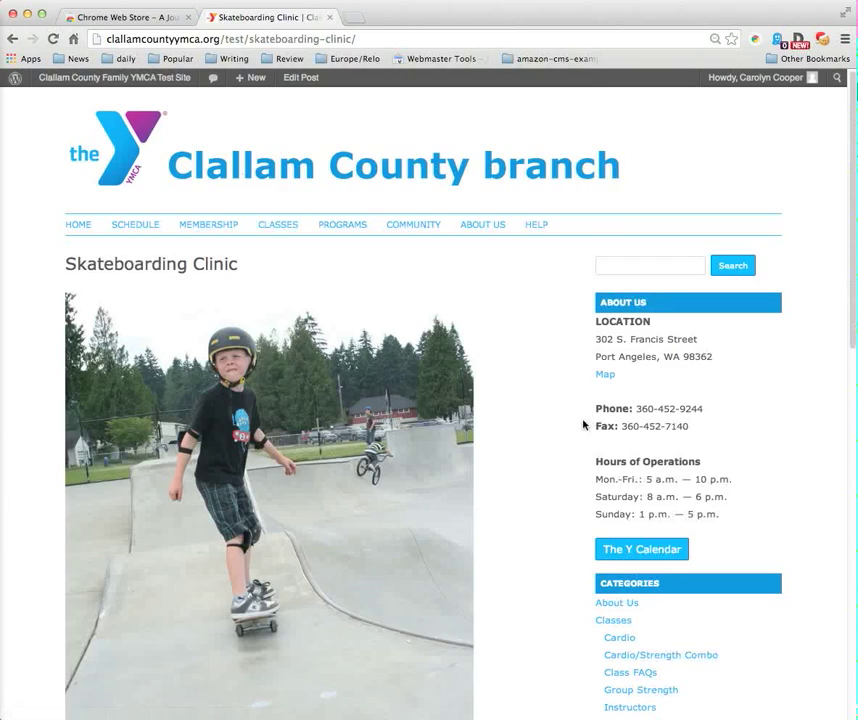
- Review the published post and follow the sidebar's The Y Calendar button
scroll(down, 3)
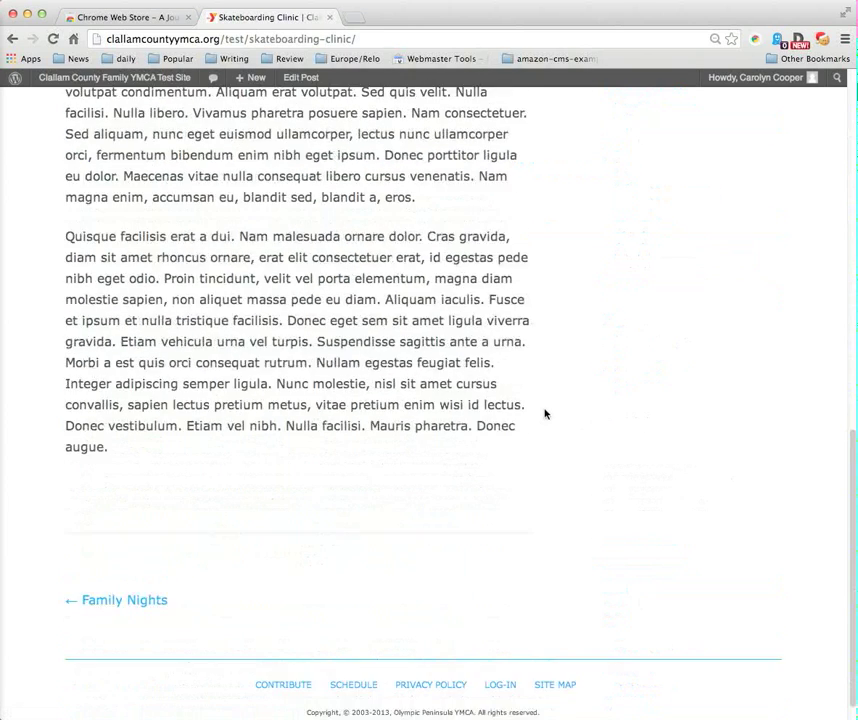
scroll(up, 3)
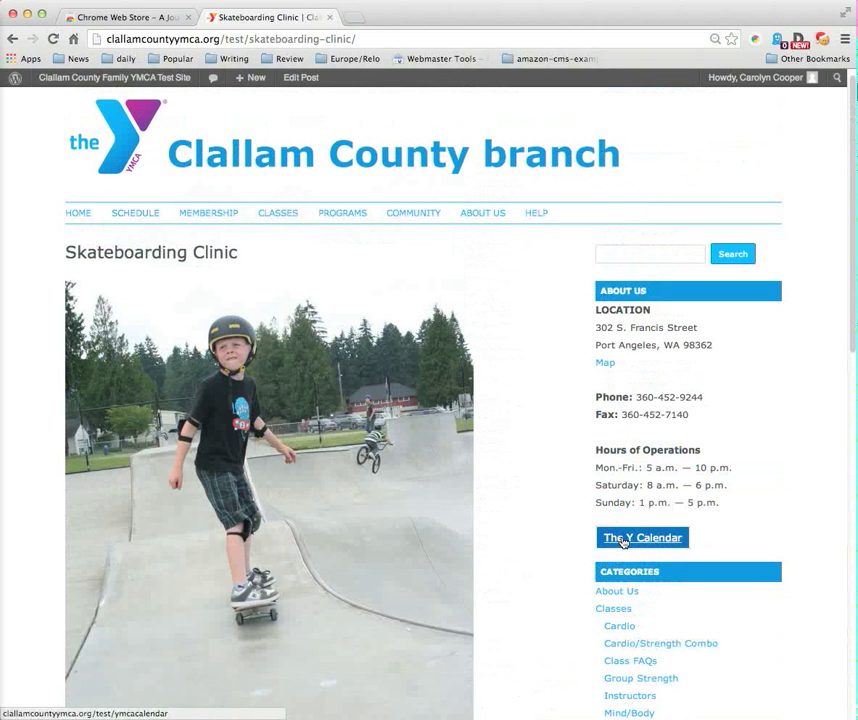
click(642, 538)
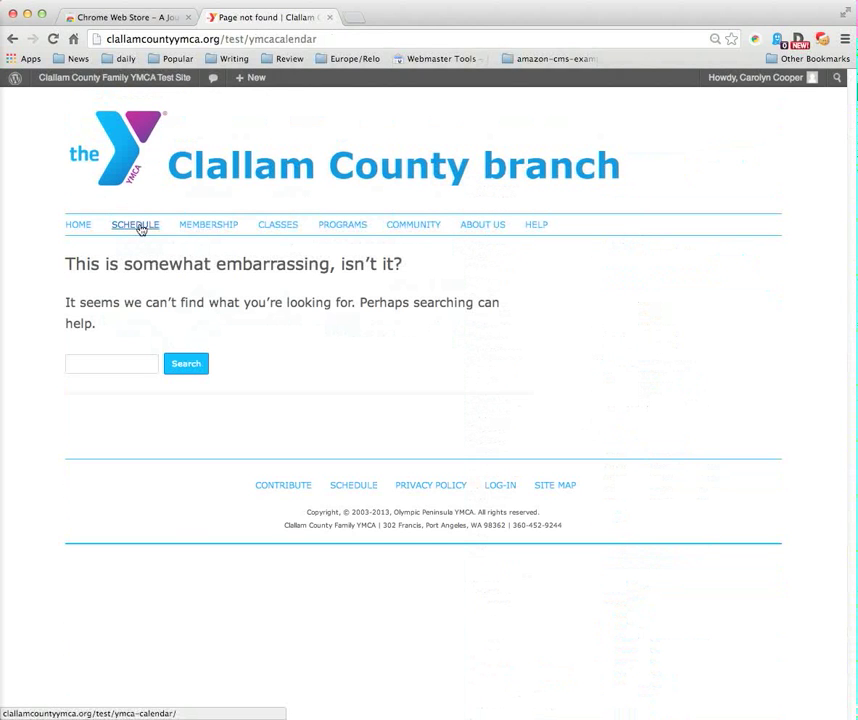
- On the Schedule page, locate the 27 December 1p Skateboarding Clinic and open its post from the popup
click(136, 224)
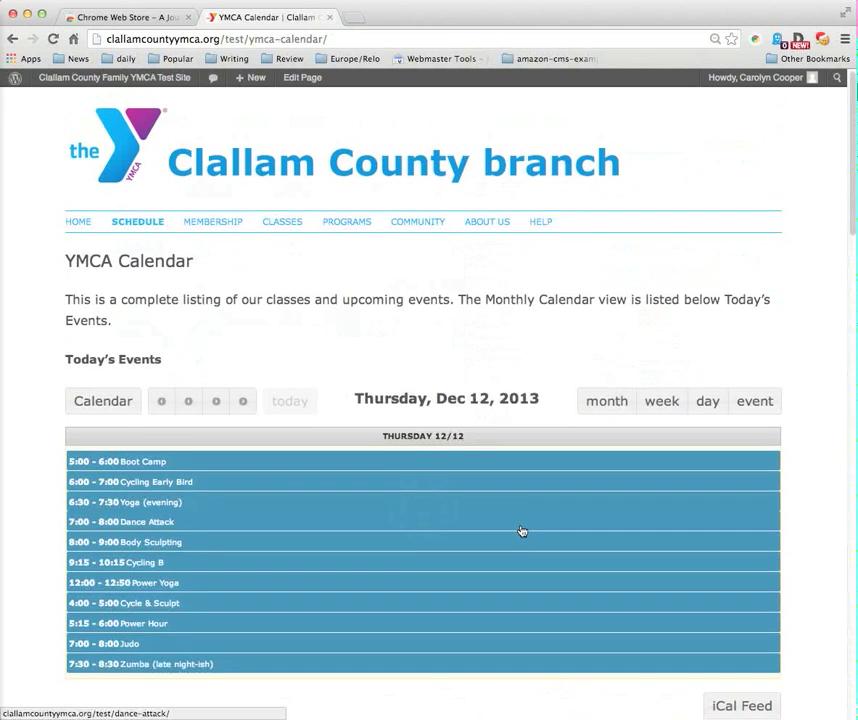
click(606, 400)
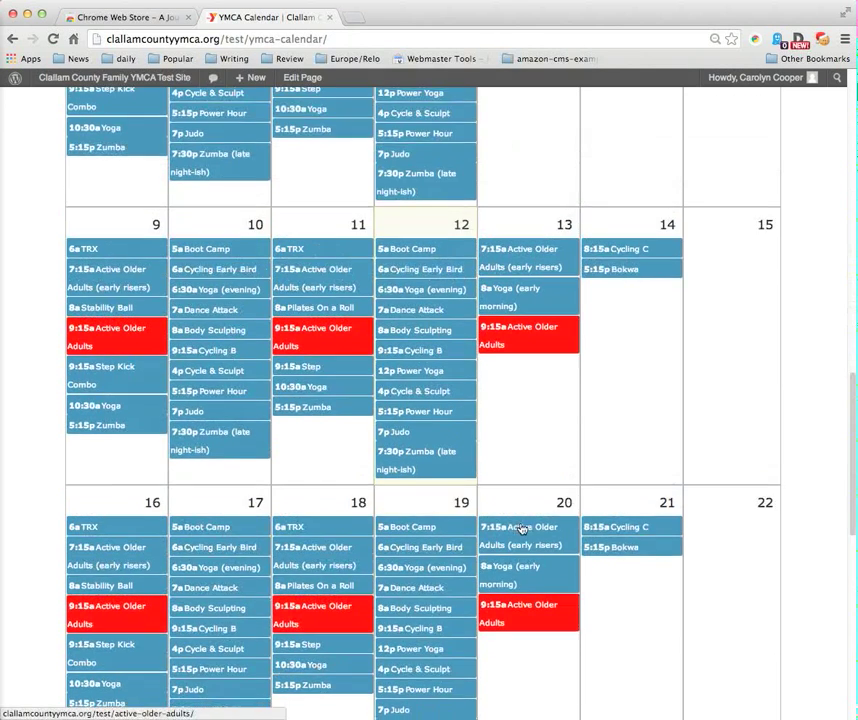
scroll(down, 3)
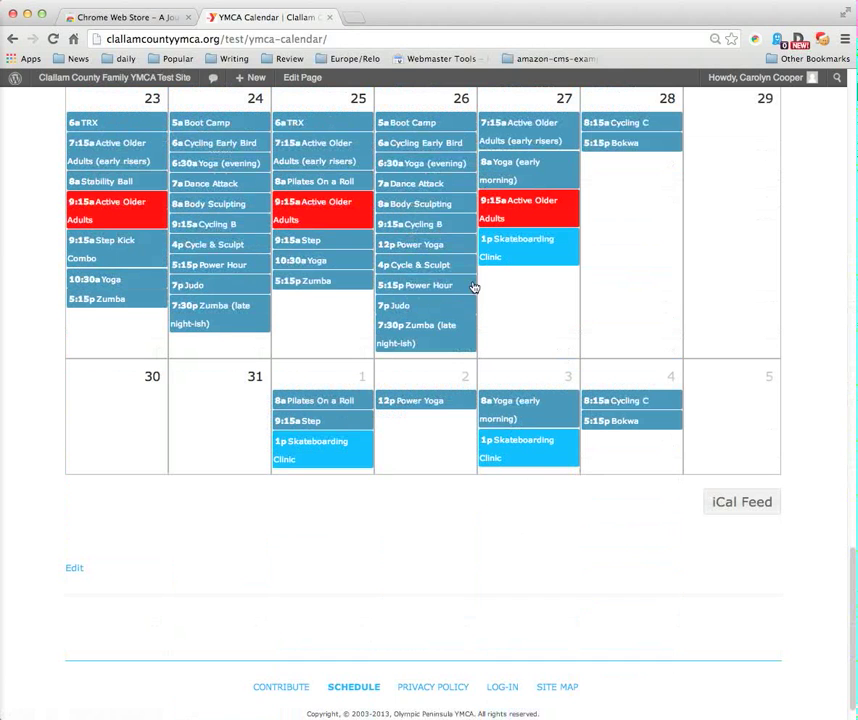
mouse_move(528, 248)
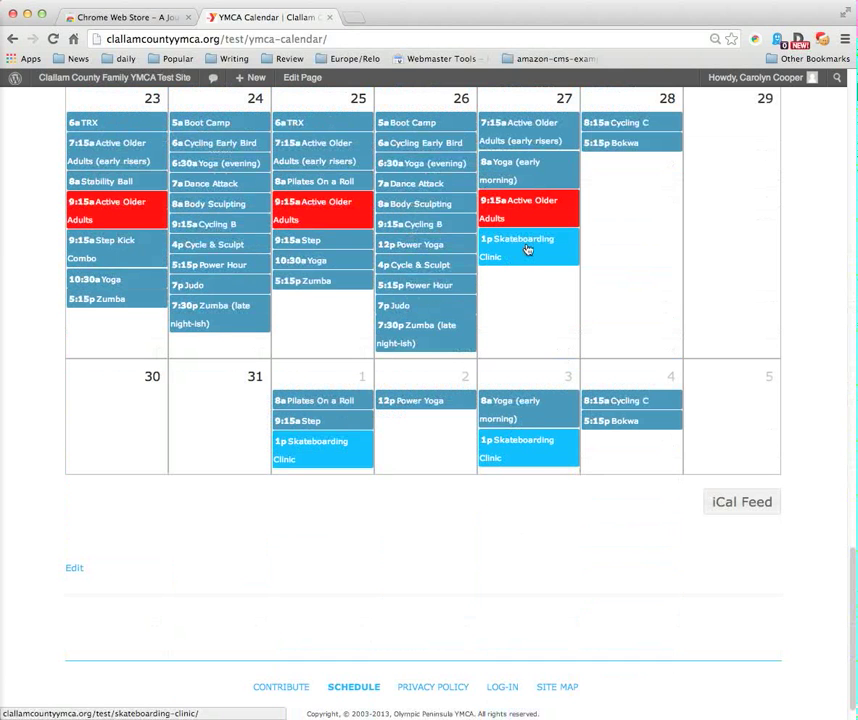
click(516, 248)
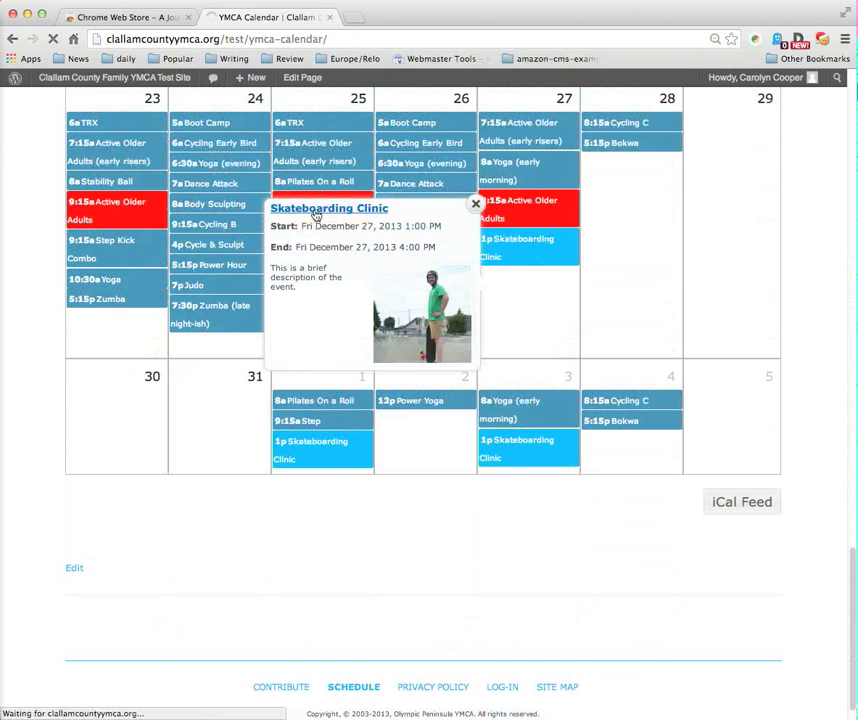
click(328, 208)
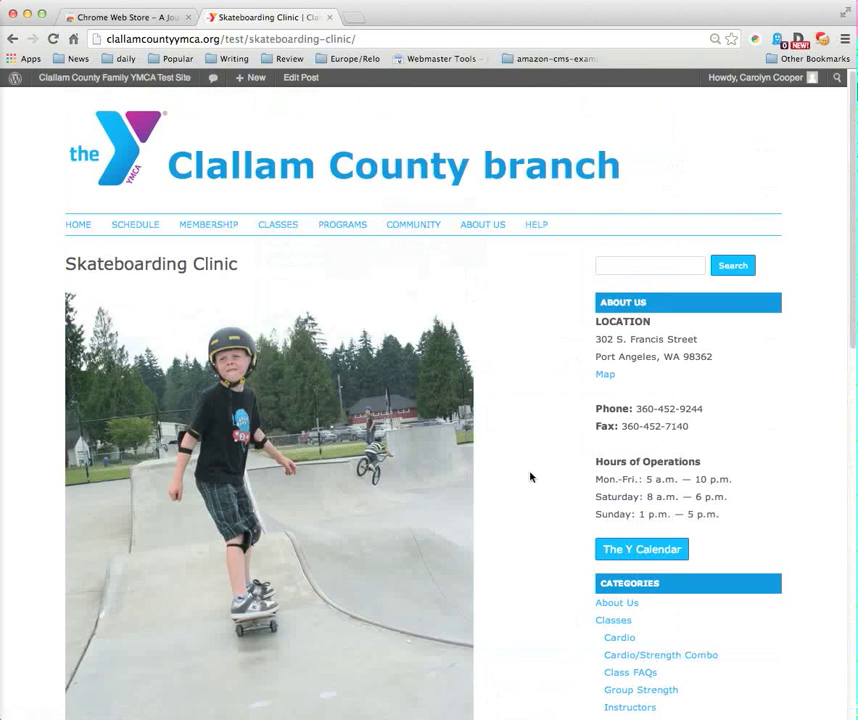